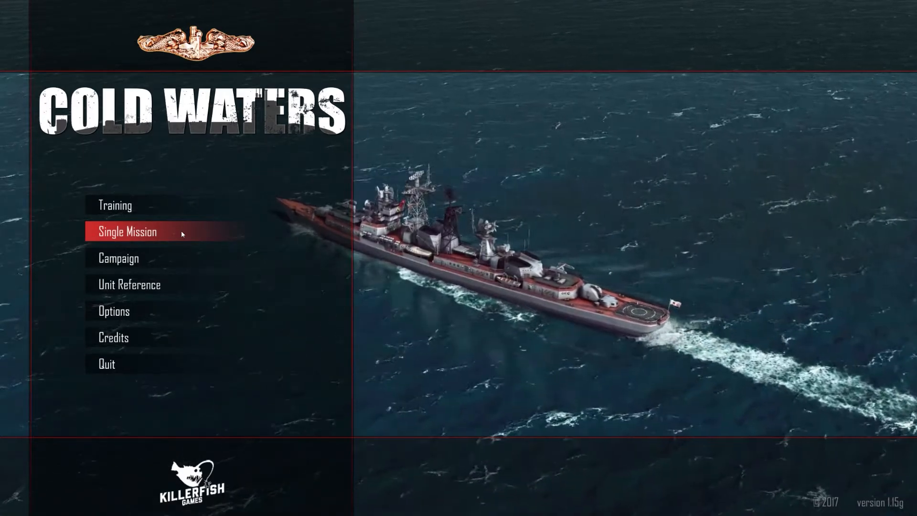
Step: Choose the single mission '2. In The Presence Of Wolves' and show its briefing
click(126, 231)
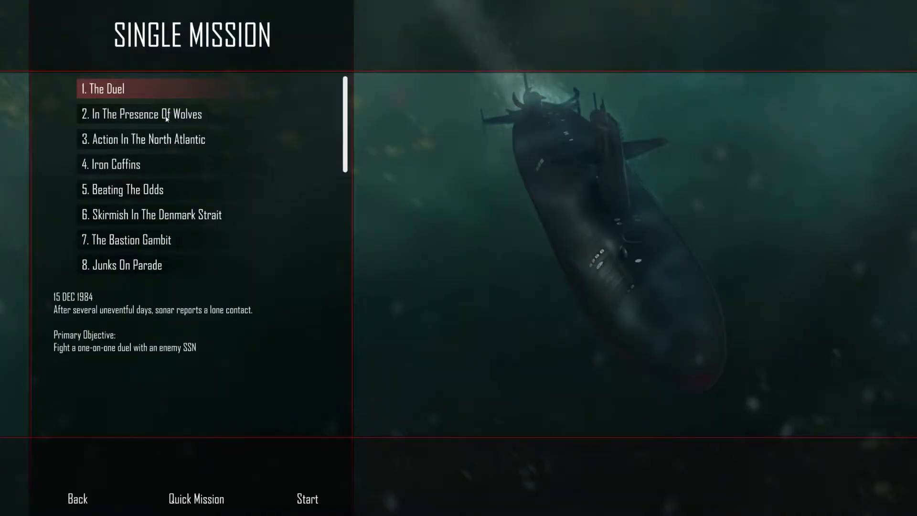
click(145, 114)
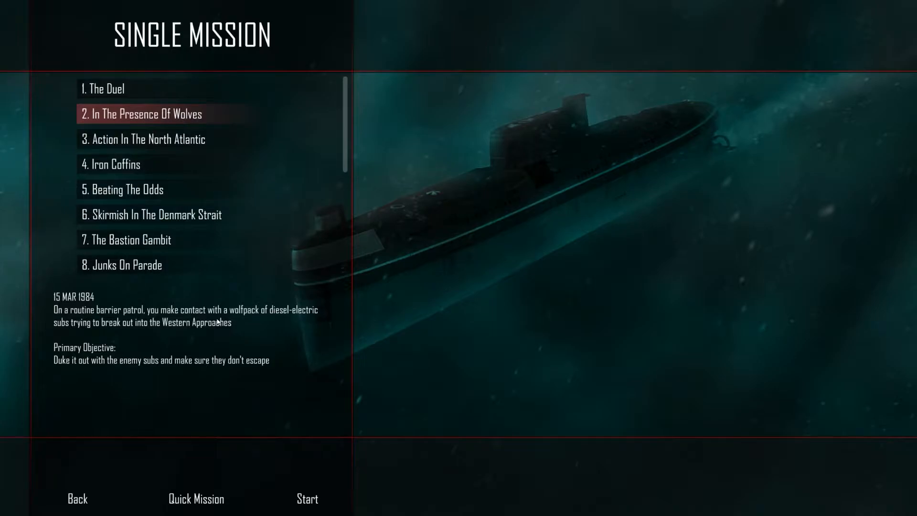
mouse_move(173, 337)
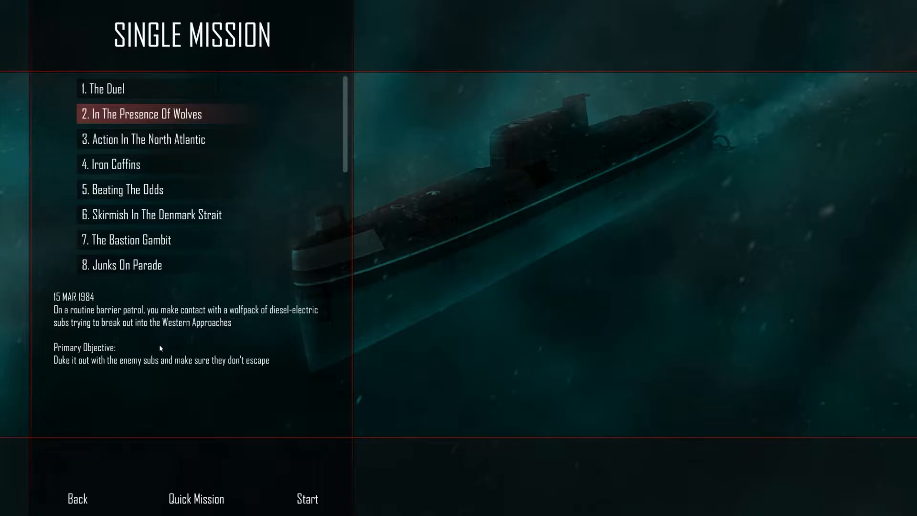
mouse_move(242, 356)
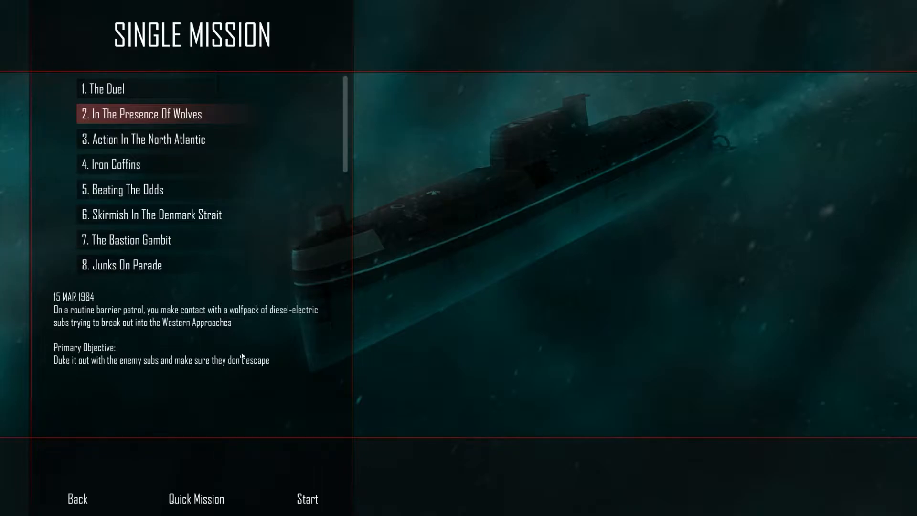
mouse_move(324, 501)
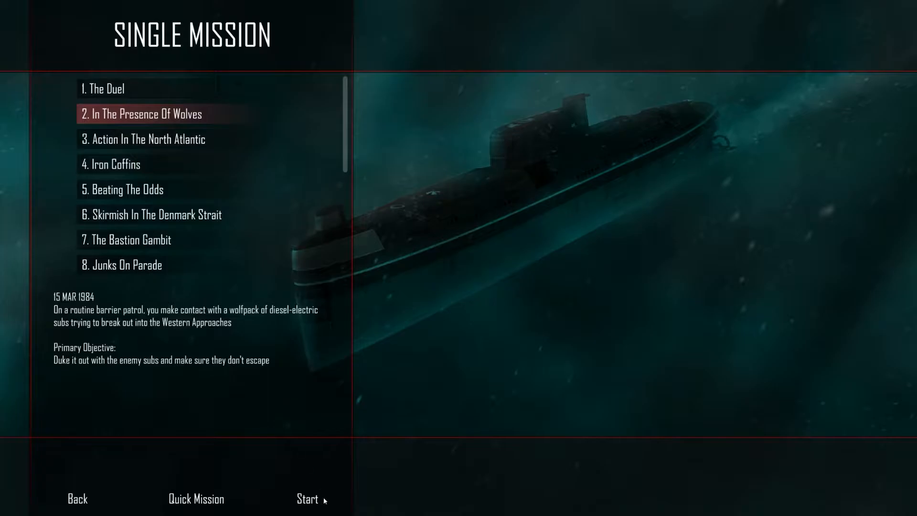
Step: Start the mission, browse to the Los Angeles-class submarine, review its specs and accept it
click(306, 498)
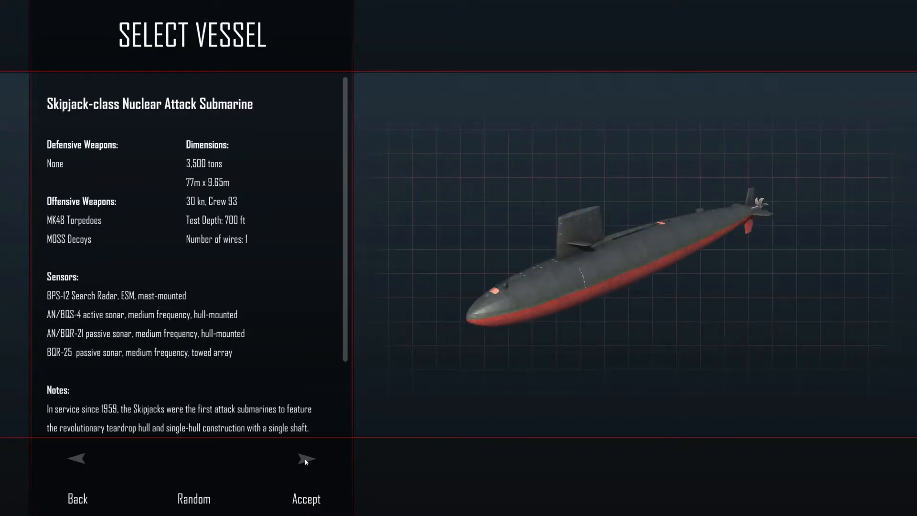
click(306, 459)
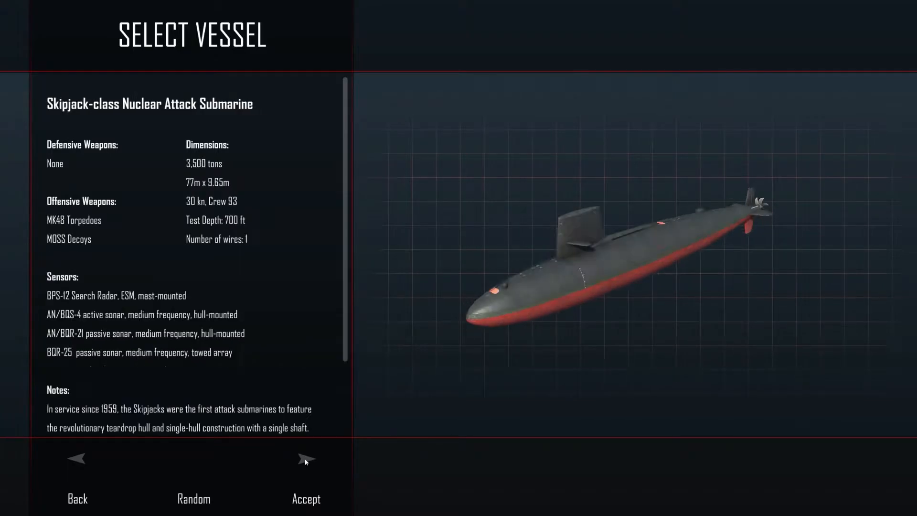
click(306, 458)
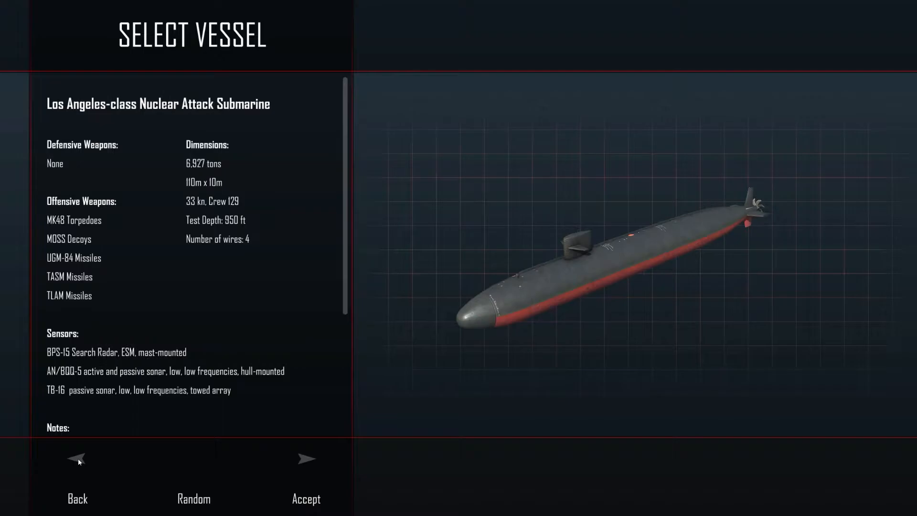
scroll(down, 3)
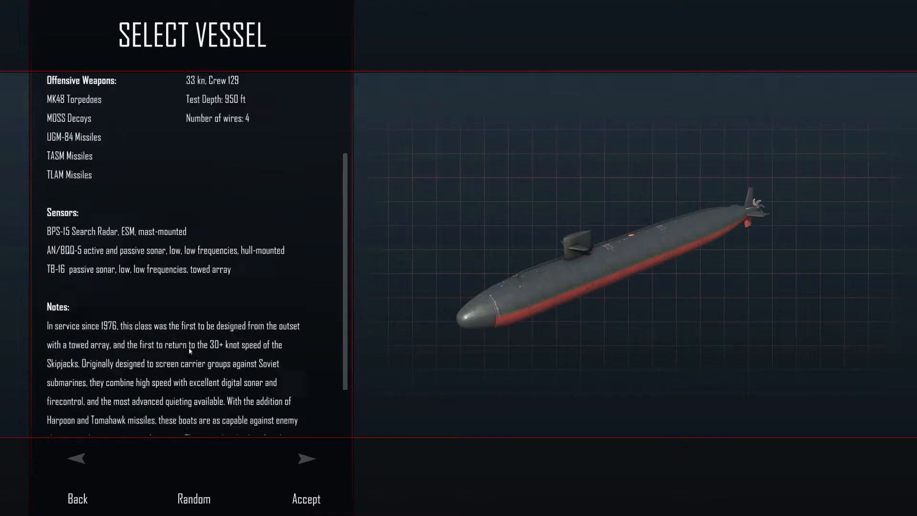
scroll(up, 3)
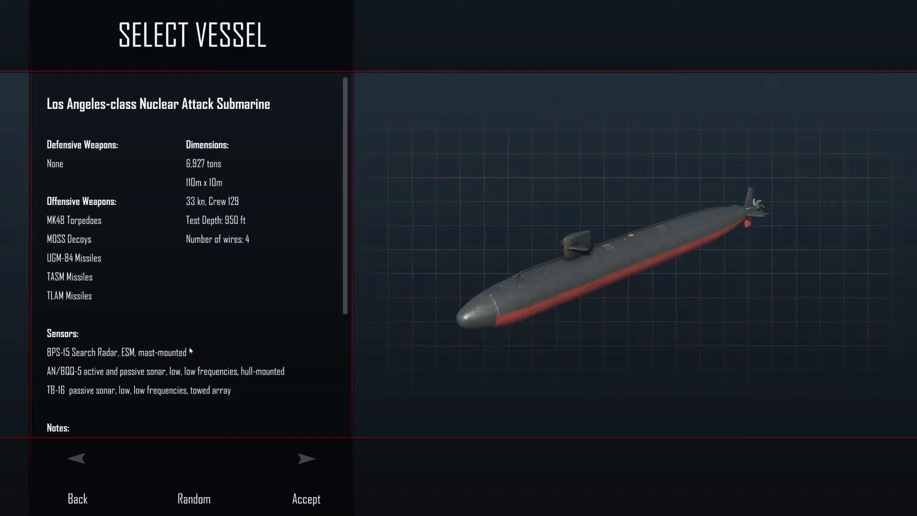
mouse_move(219, 241)
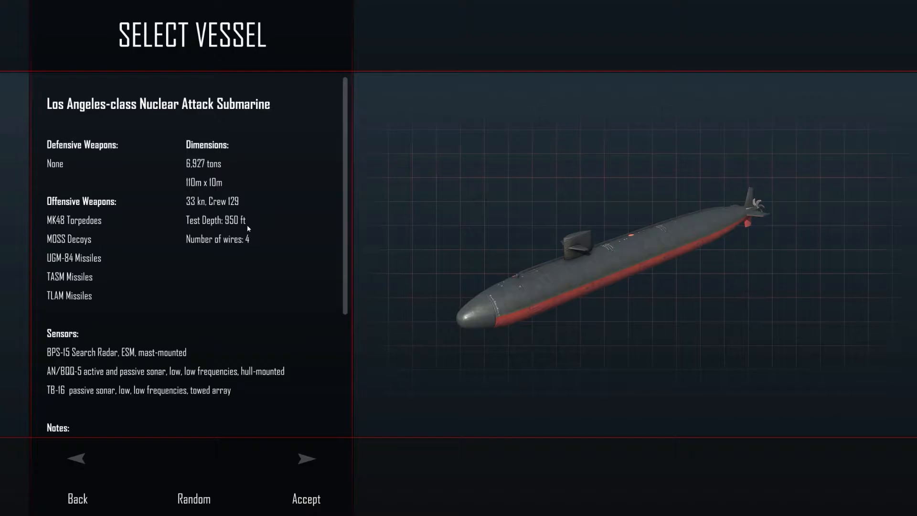
scroll(down, 3)
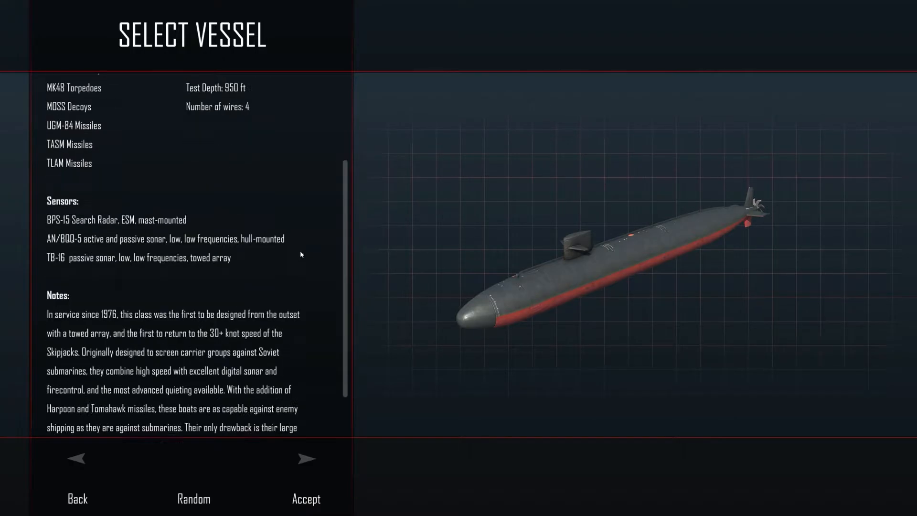
click(306, 498)
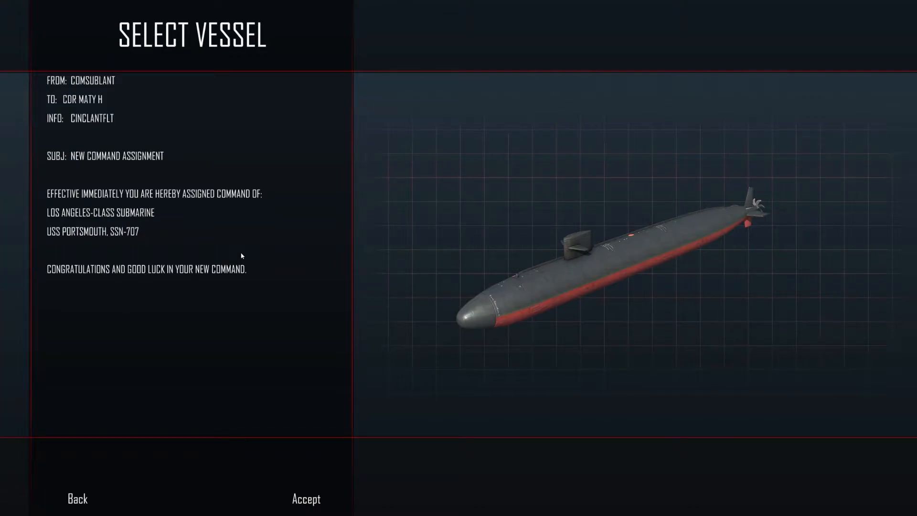
mouse_move(300, 426)
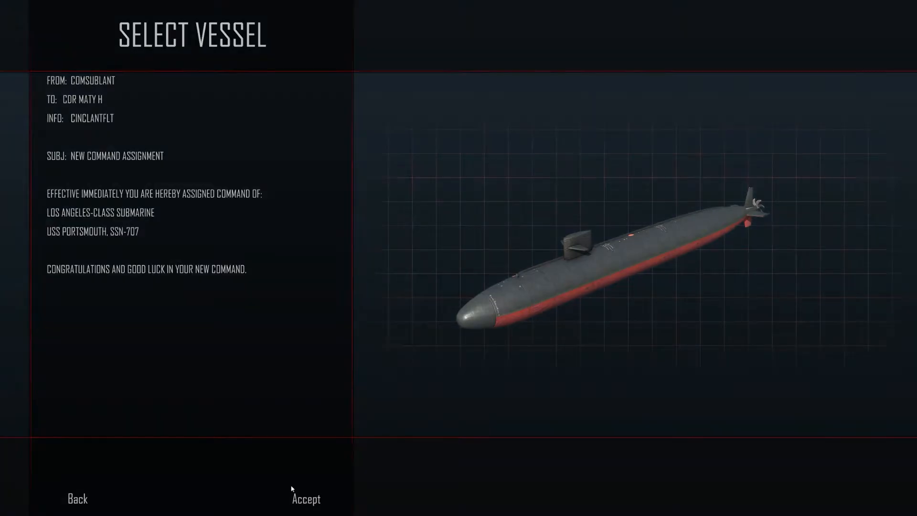
Step: Accept the USS Portsmouth assignment, review the weapons loadout and set Close To range to 20 KYD
click(306, 499)
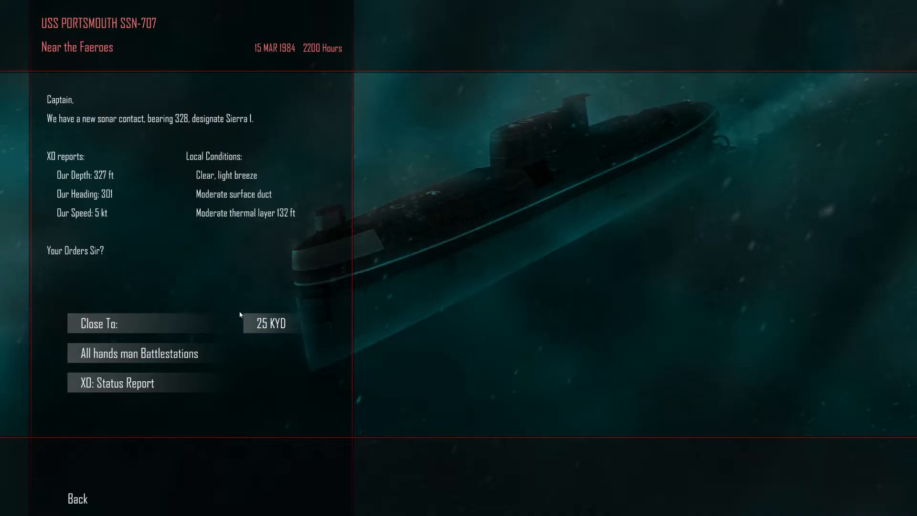
mouse_move(132, 159)
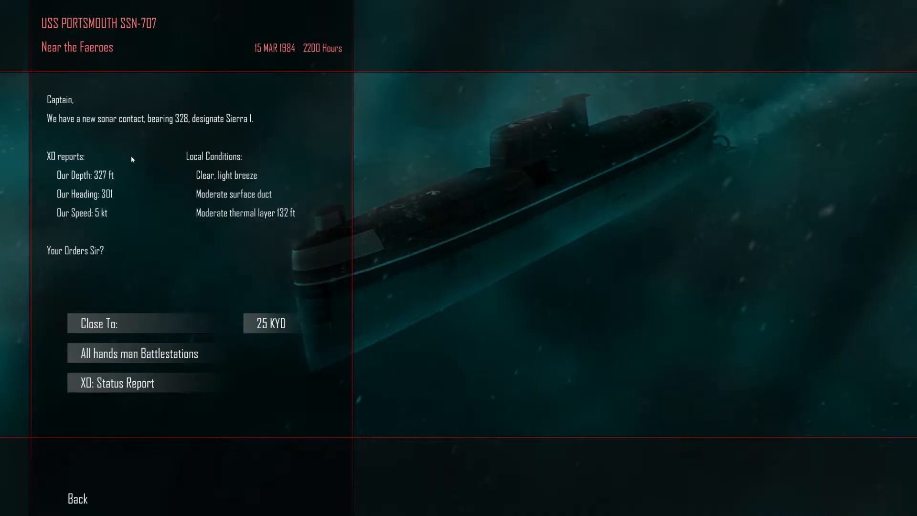
mouse_move(223, 128)
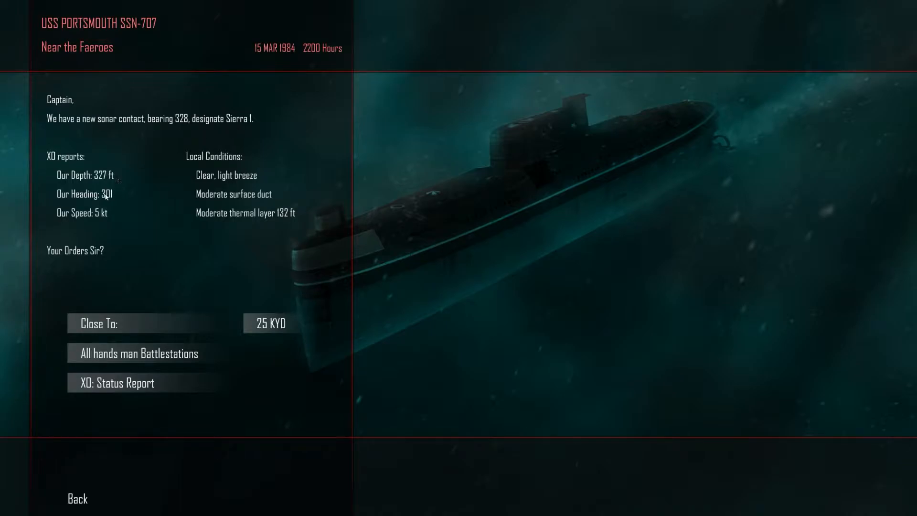
mouse_move(113, 197)
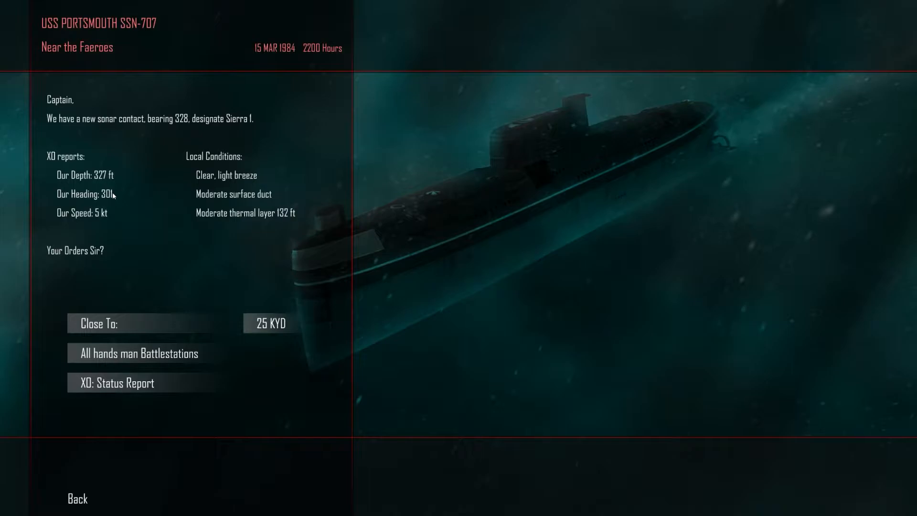
mouse_move(228, 182)
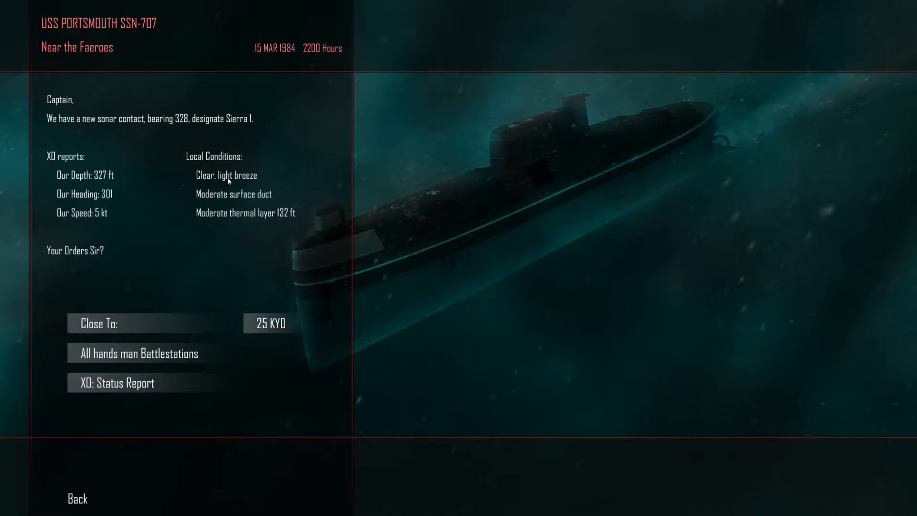
mouse_move(261, 221)
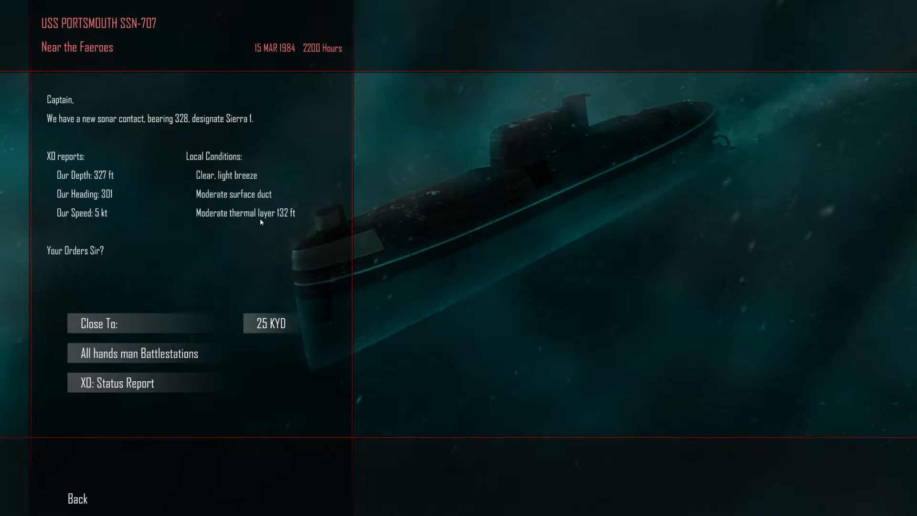
mouse_move(104, 224)
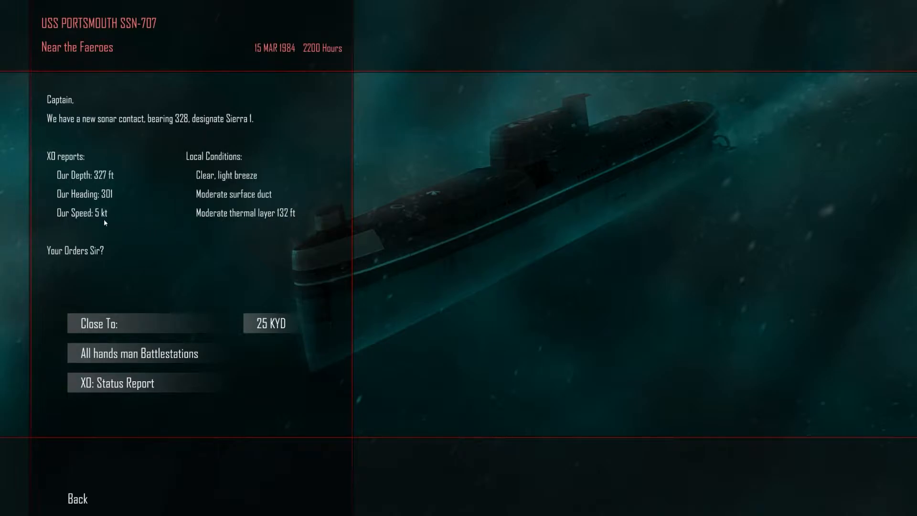
click(117, 382)
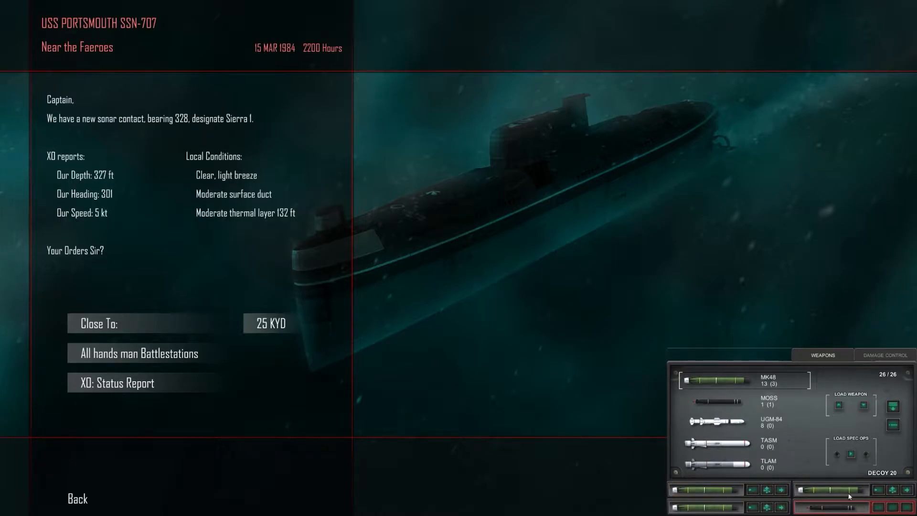
mouse_move(714, 433)
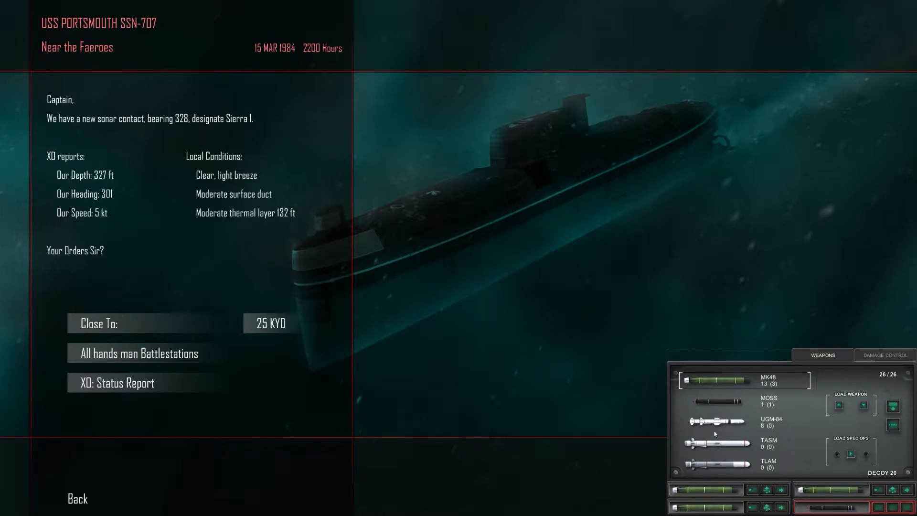
click(269, 323)
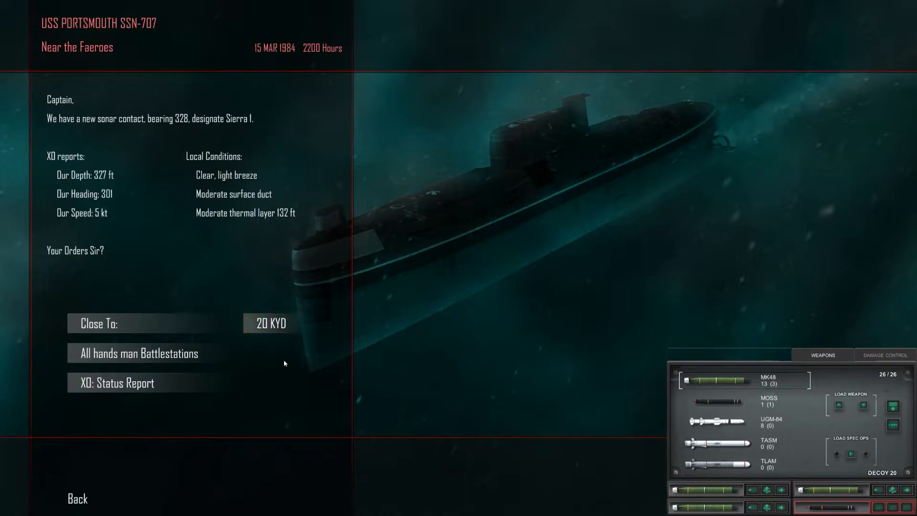
mouse_move(139, 353)
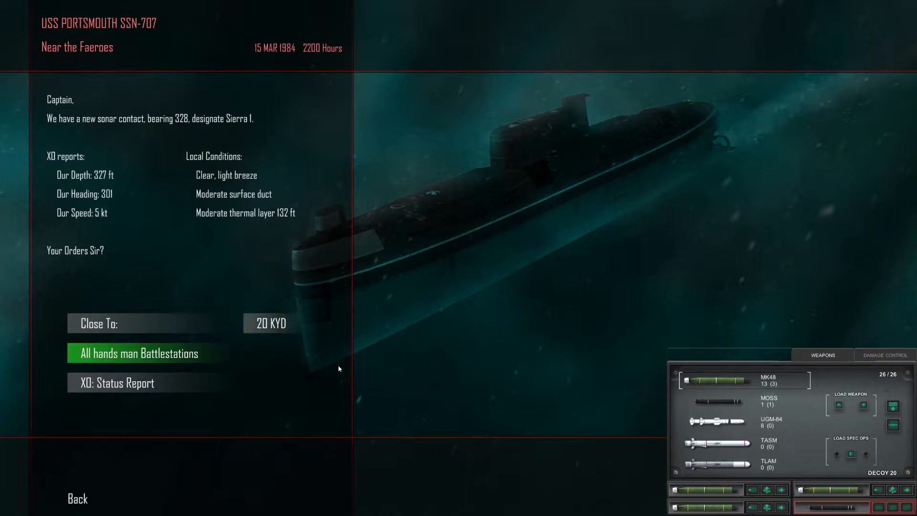
Step: Man battlestations and classify the Sierra contacts as Romeo submarines with depth ordered to 150 ft
click(139, 353)
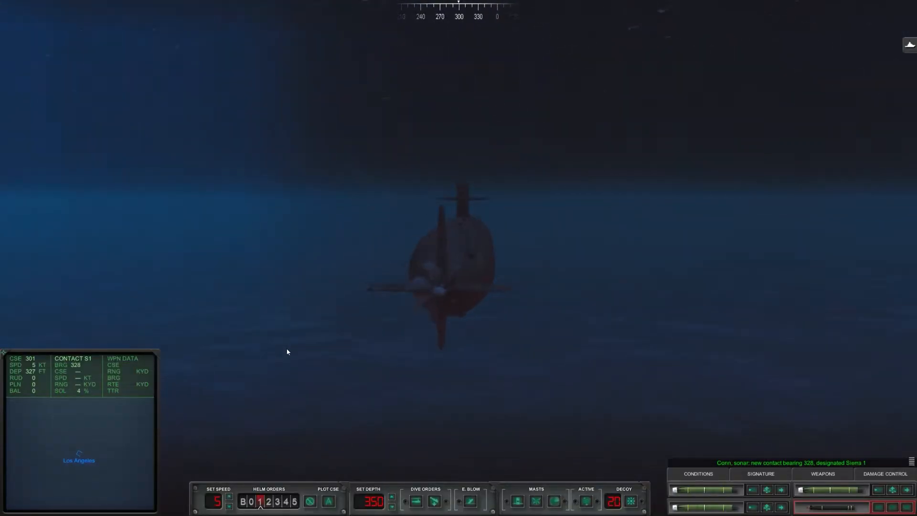
mouse_move(317, 421)
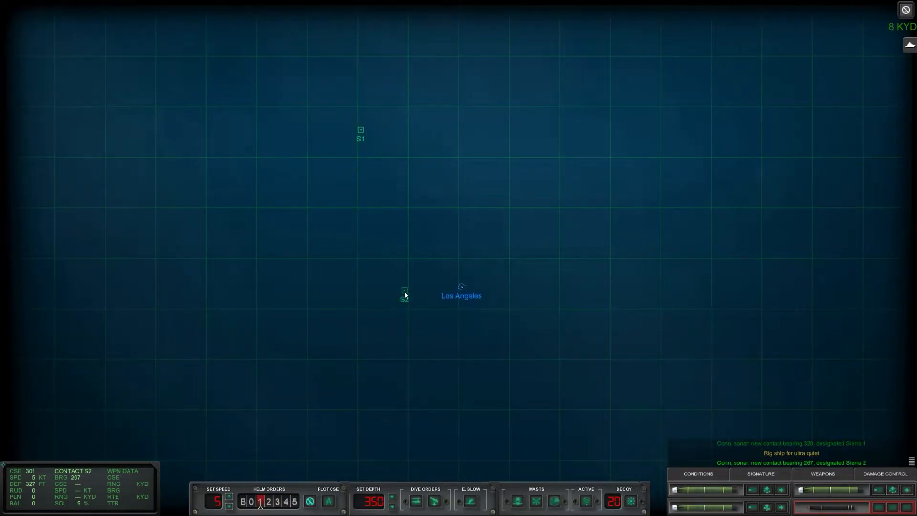
click(698, 474)
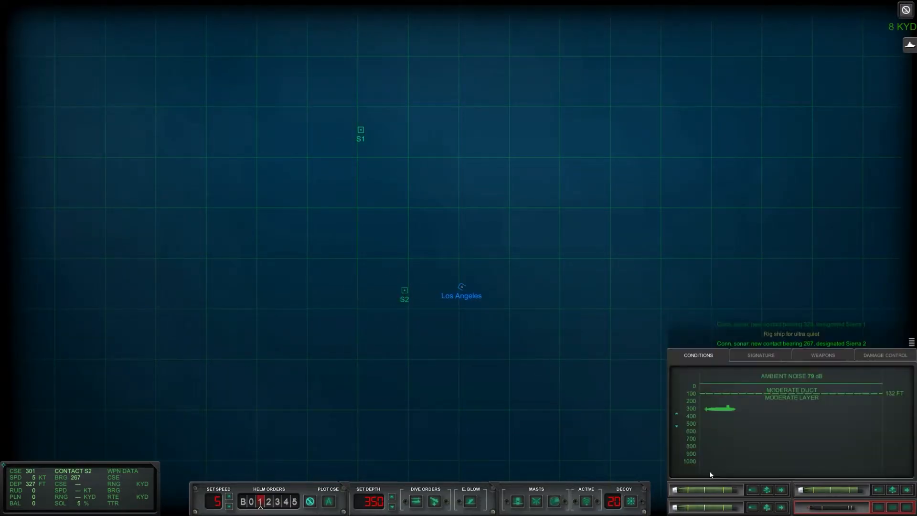
click(391, 505)
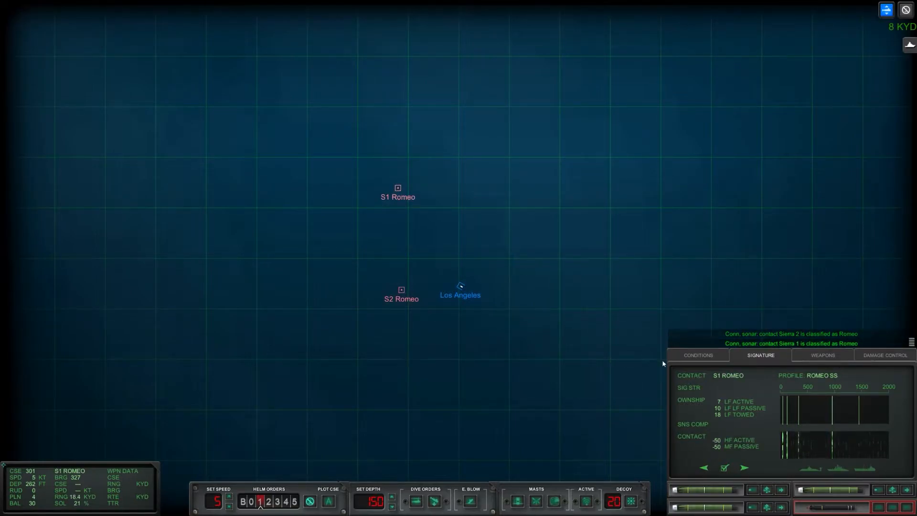
Step: Select S2 Romeo and S1 Romeo in turn and check the S2 Romeo sonar signature
click(697, 356)
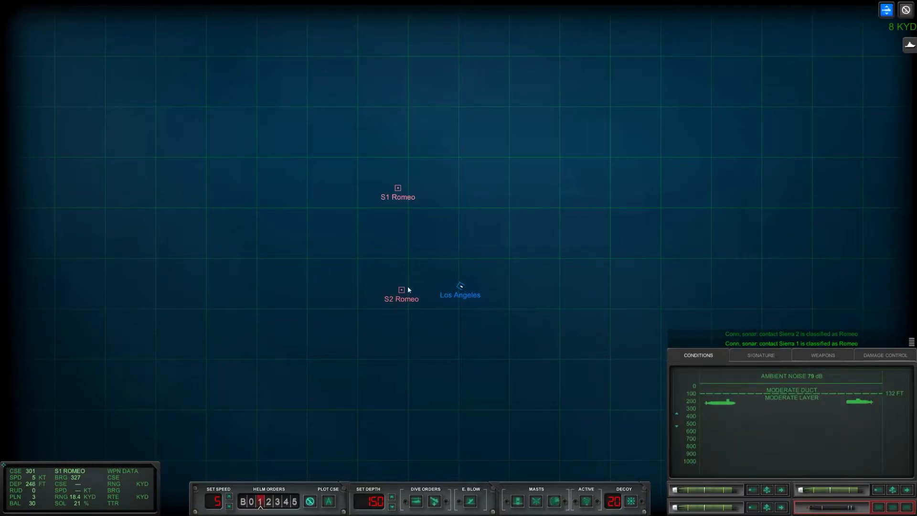
click(402, 290)
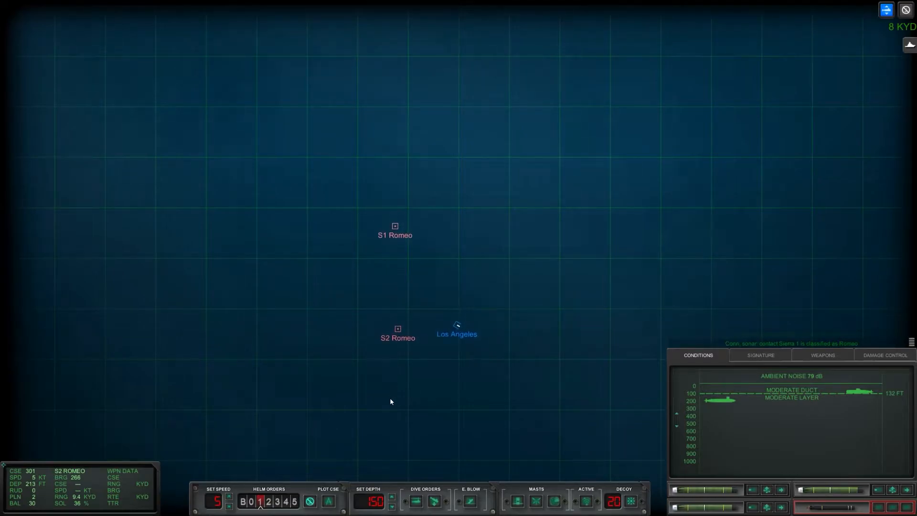
click(760, 355)
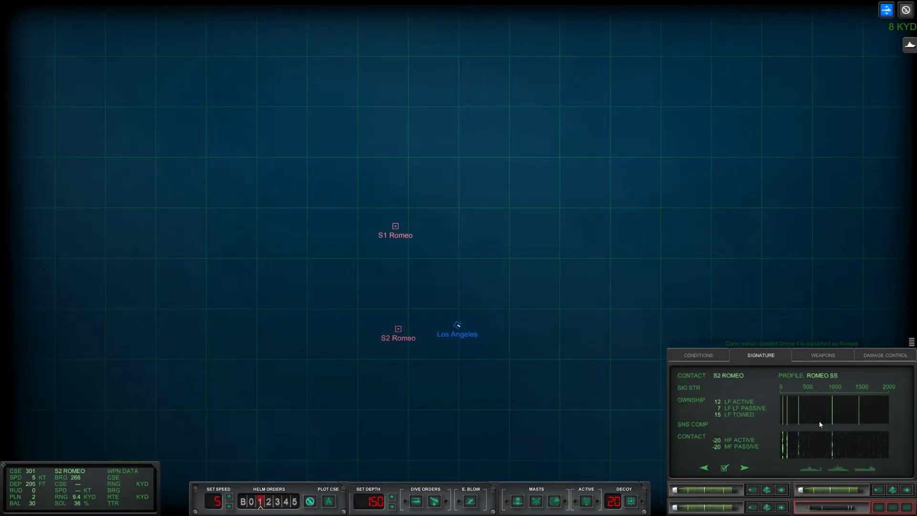
click(395, 227)
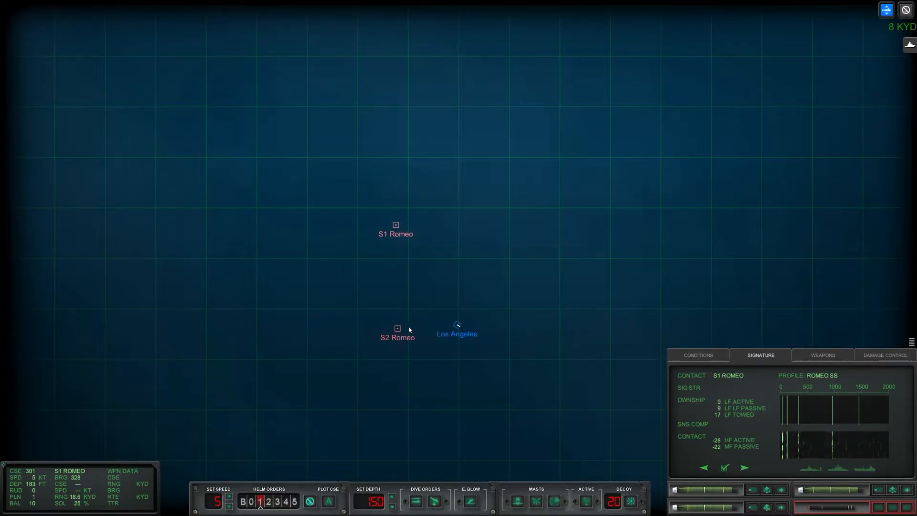
click(396, 327)
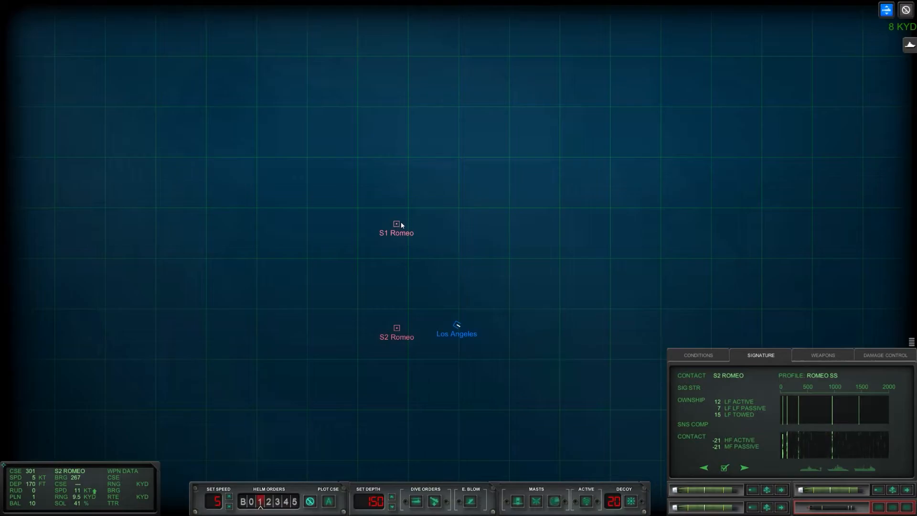
click(395, 224)
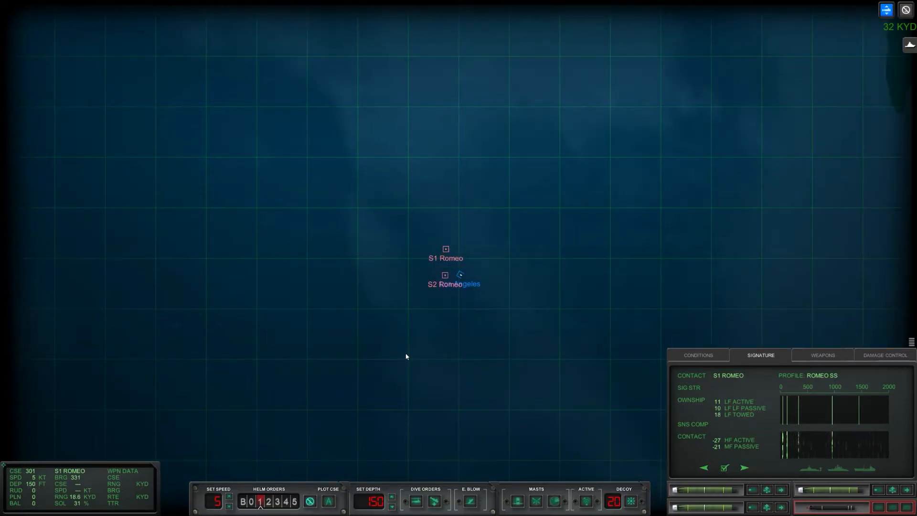
Step: Bring up the S1 Romeo signature and alternate between both Romeo contacts to compare them
click(697, 355)
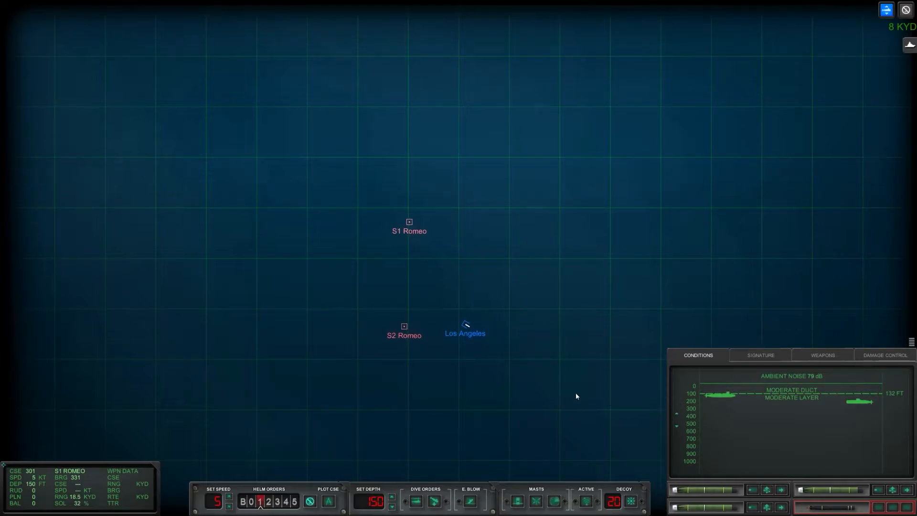
click(759, 355)
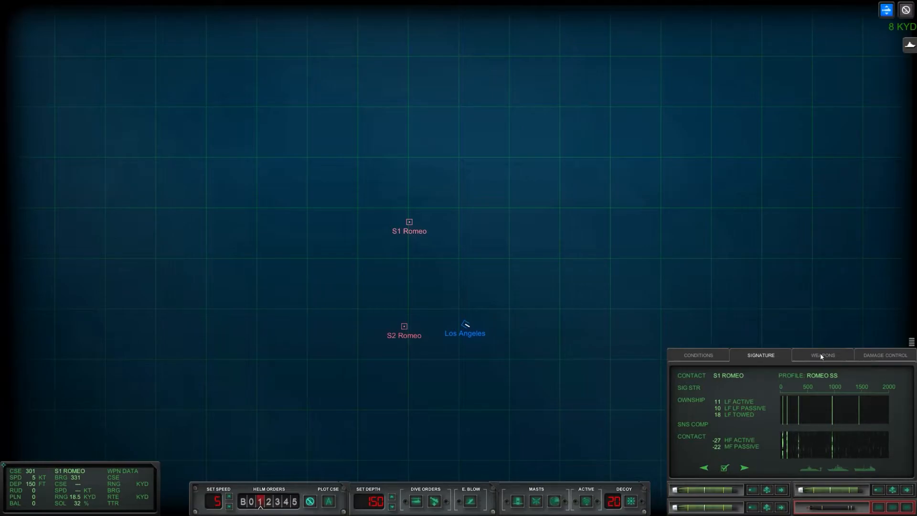
mouse_move(843, 428)
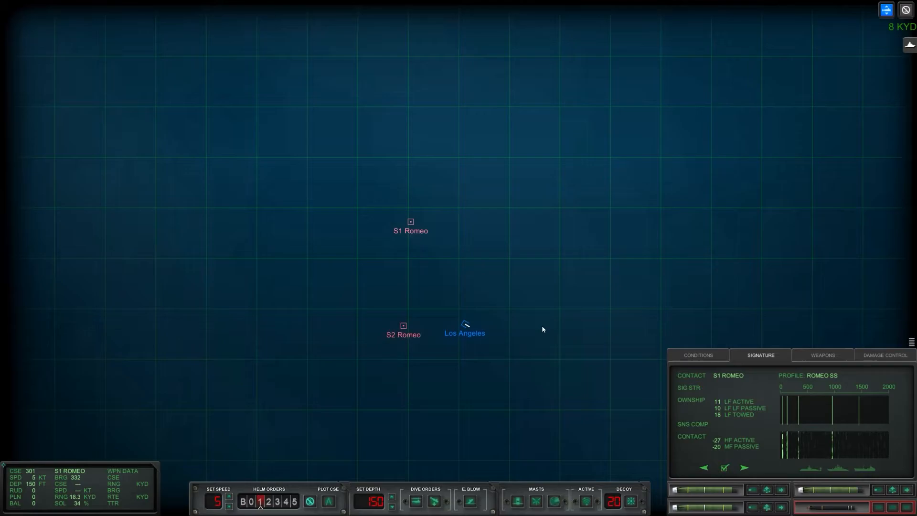
mouse_move(556, 360)
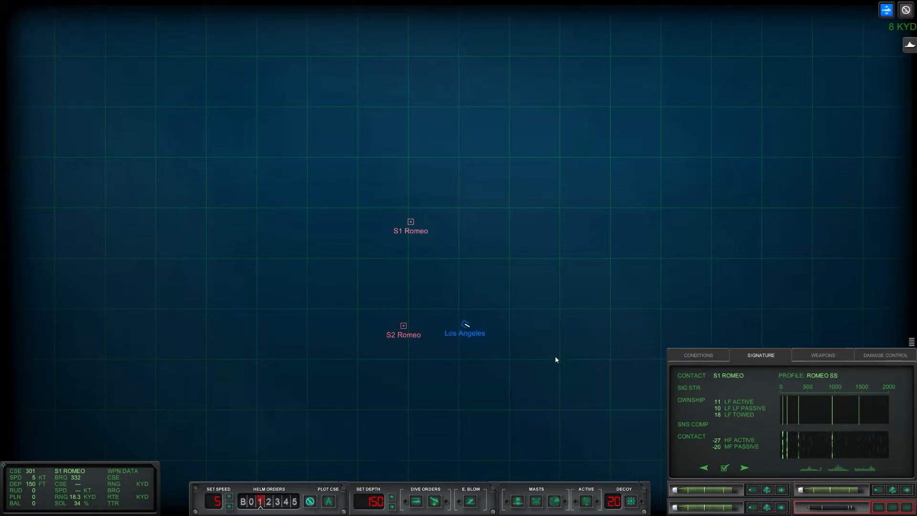
mouse_move(384, 377)
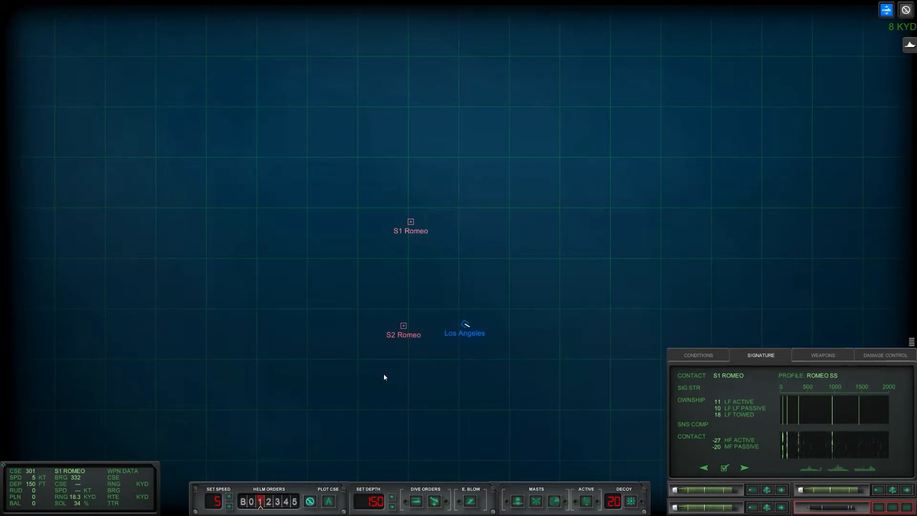
mouse_move(402, 221)
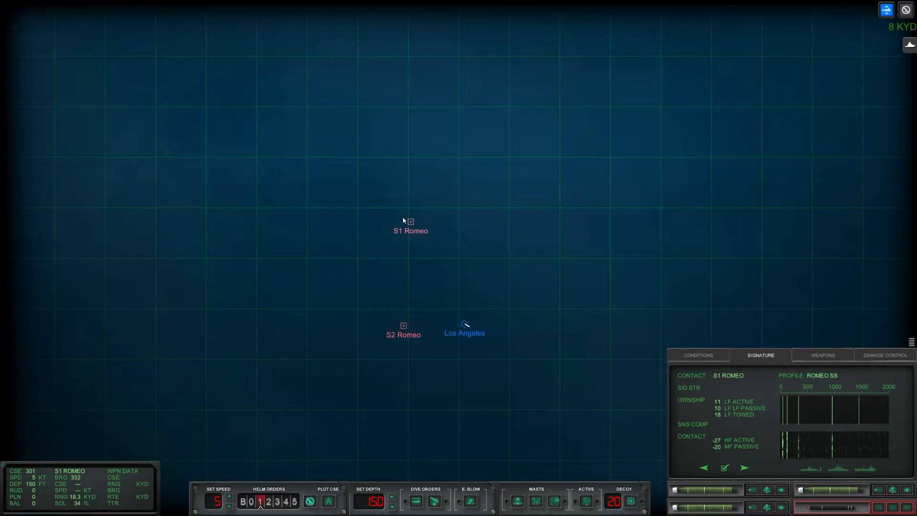
click(402, 324)
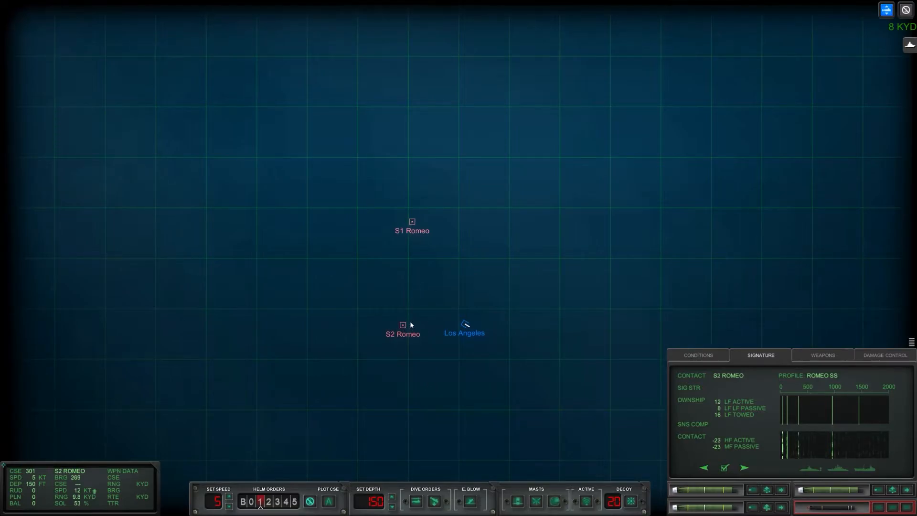
mouse_move(423, 236)
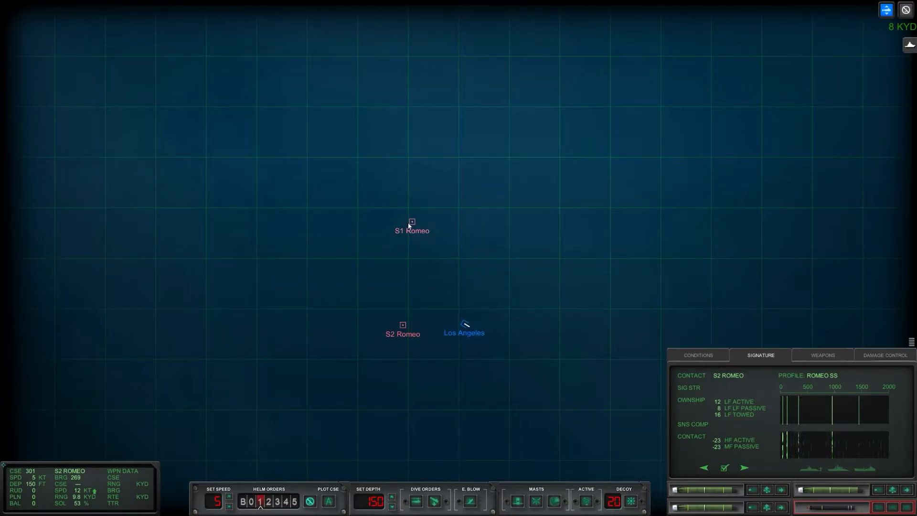
click(412, 223)
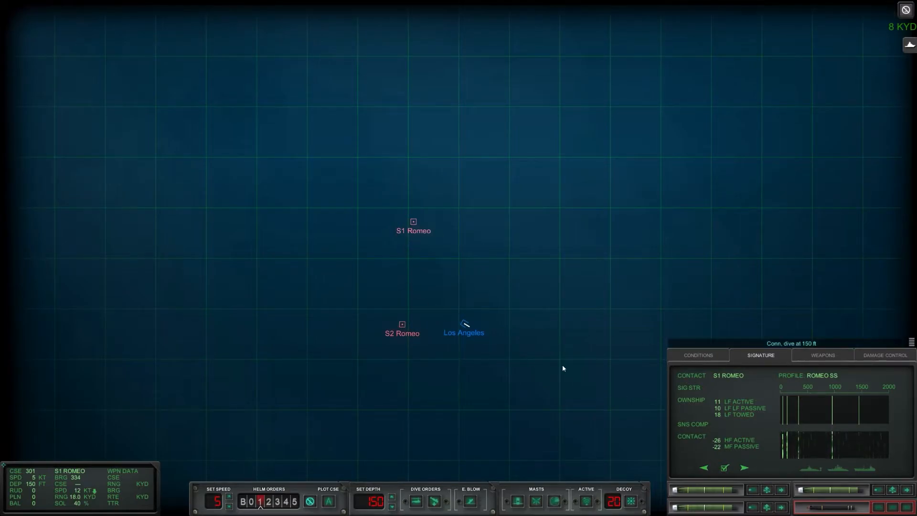
mouse_move(511, 340)
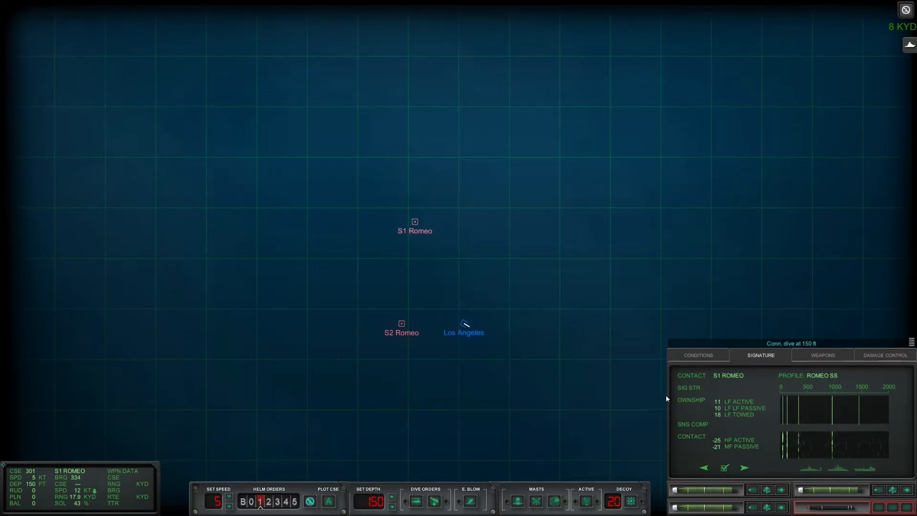
mouse_move(463, 279)
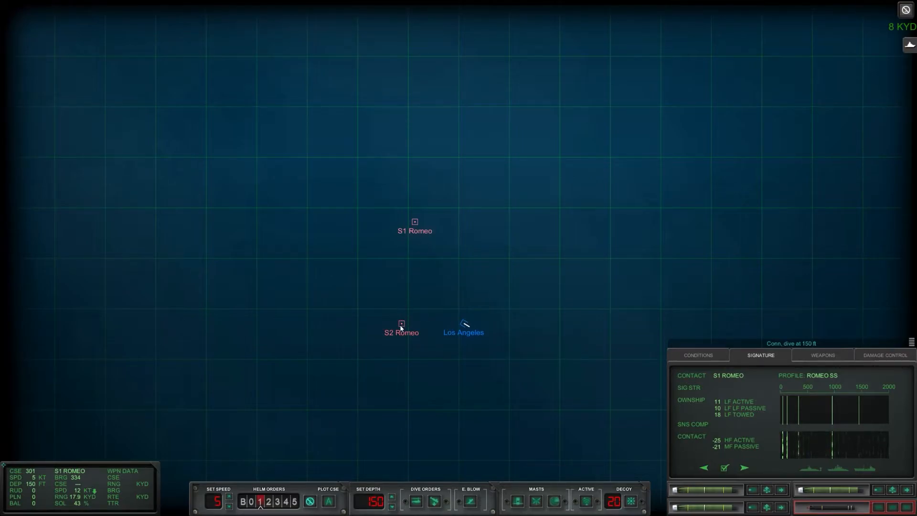
click(697, 356)
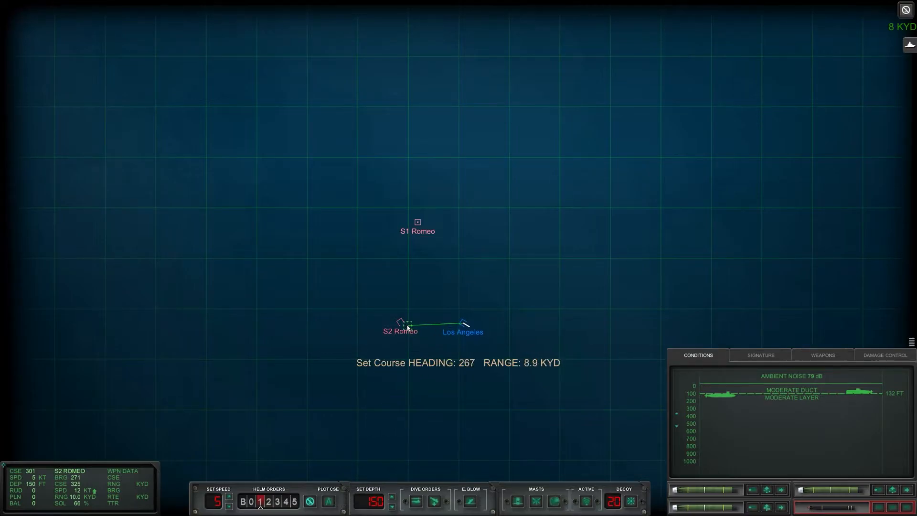
Step: Plot a course onto S2 Romeo so the helm comes left to 268, checking depth and sound-layer conditions
click(408, 327)
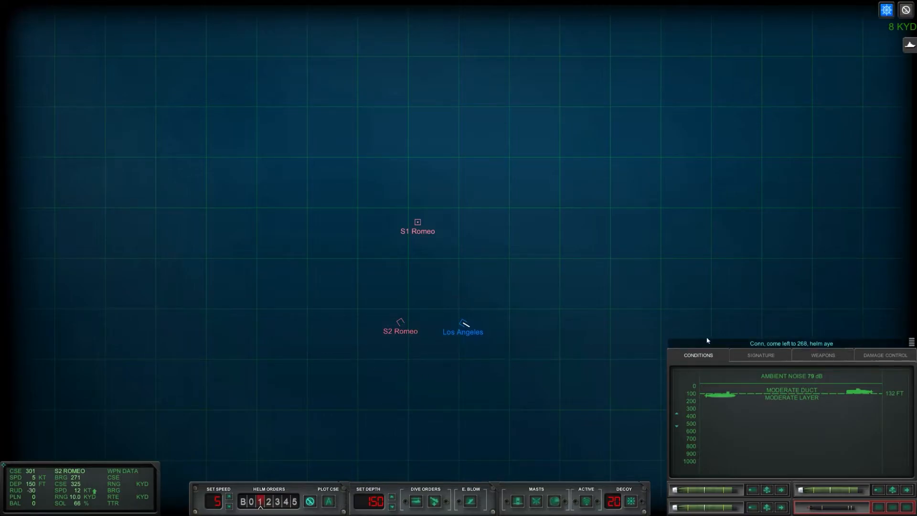
click(760, 355)
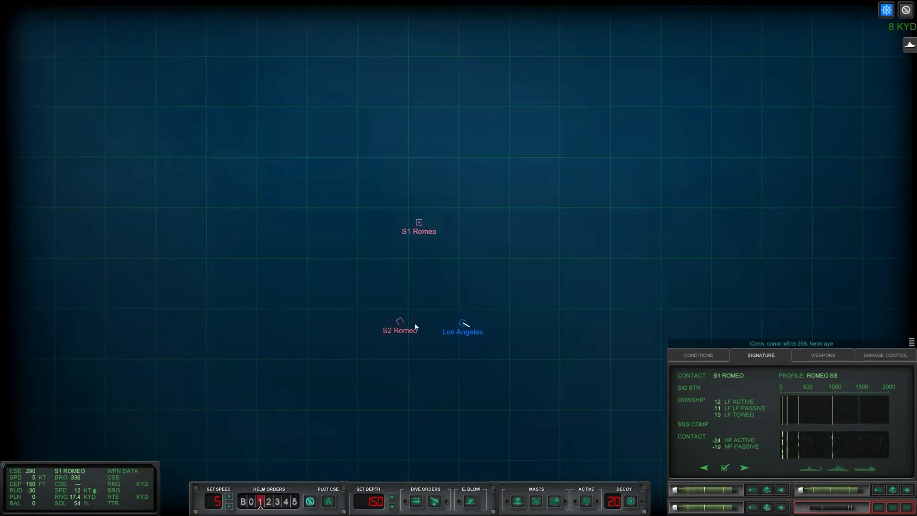
mouse_move(270, 414)
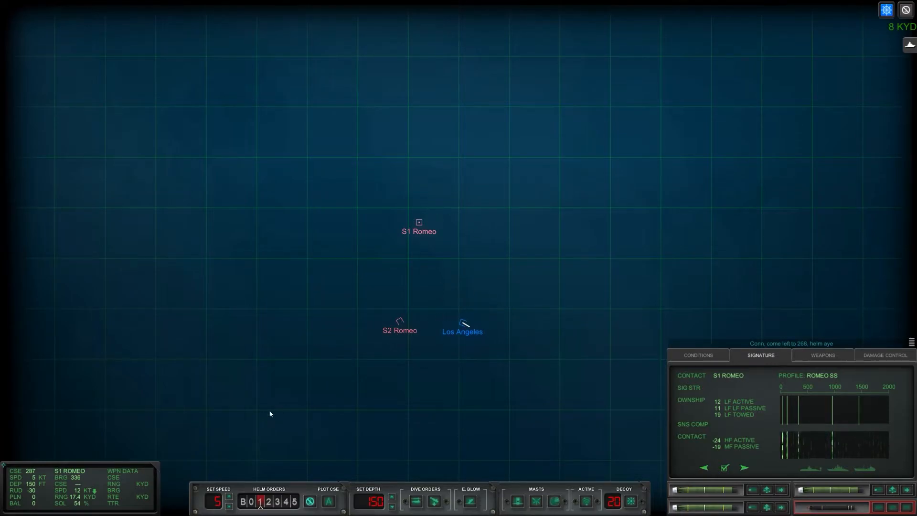
click(400, 321)
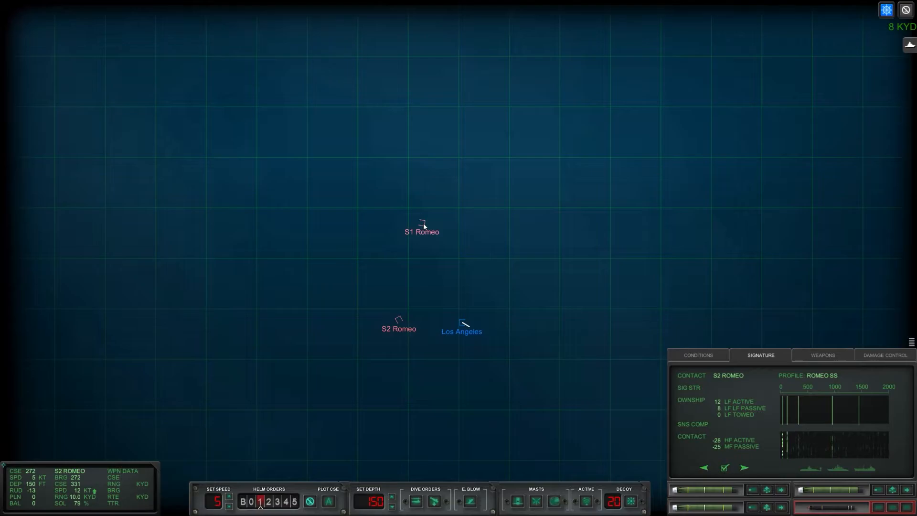
click(420, 231)
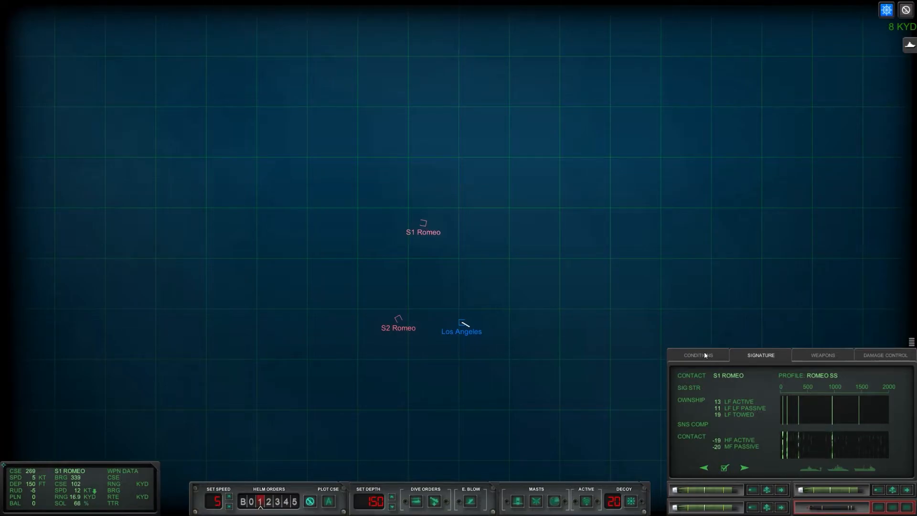
click(698, 355)
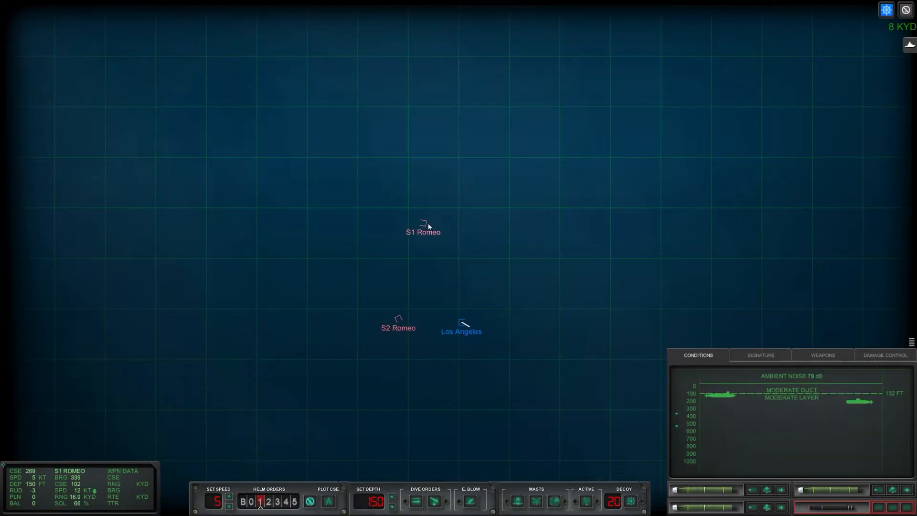
click(398, 317)
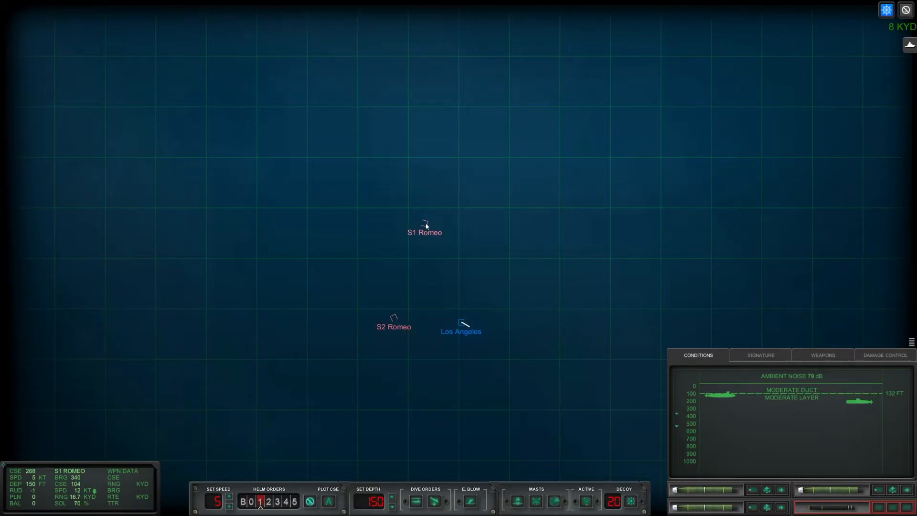
click(393, 318)
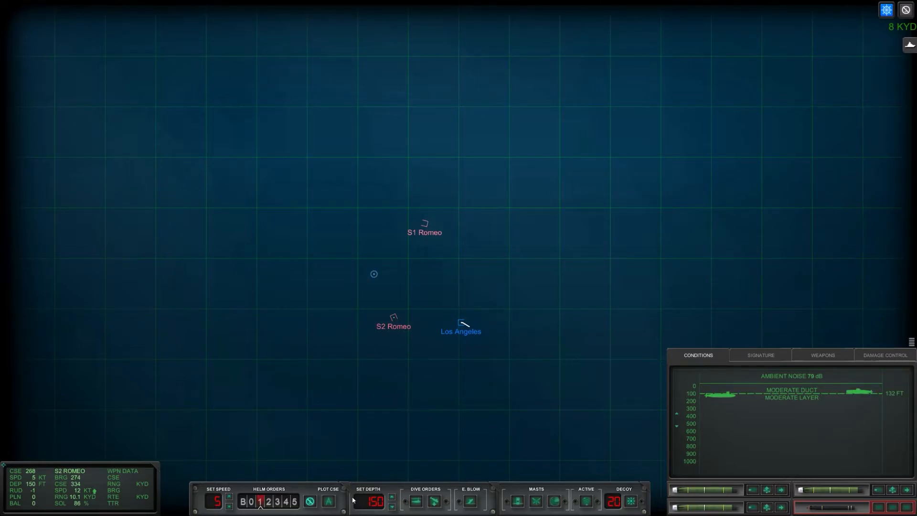
Step: Check S2 Romeo's signature, then select S1 Romeo and view the ocean conditions and sound layers
click(415, 502)
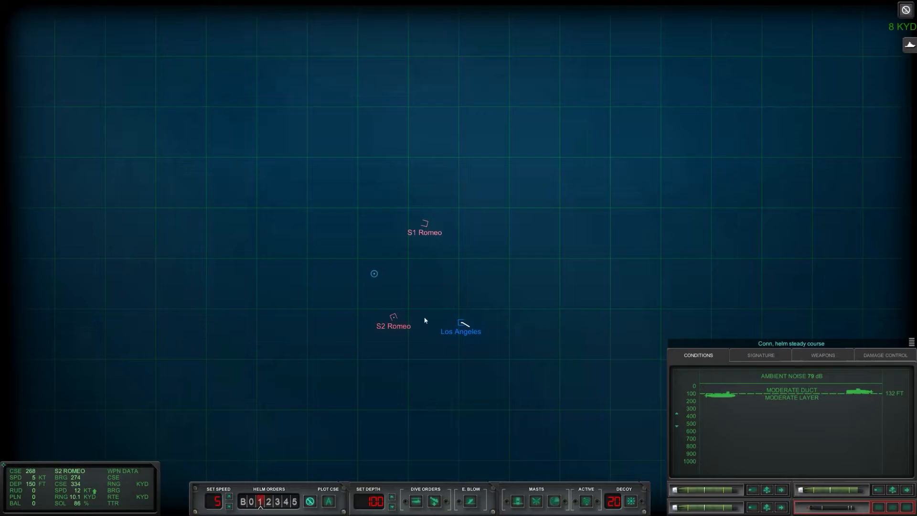
click(760, 355)
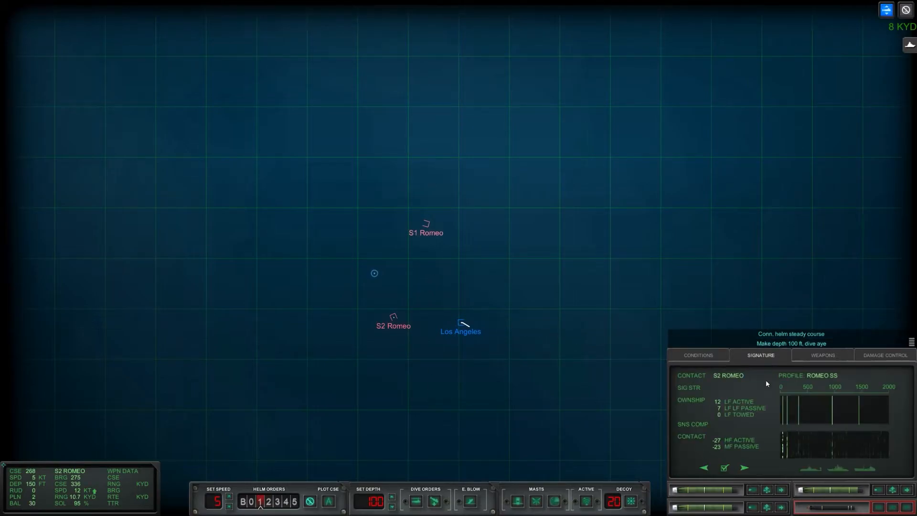
click(427, 223)
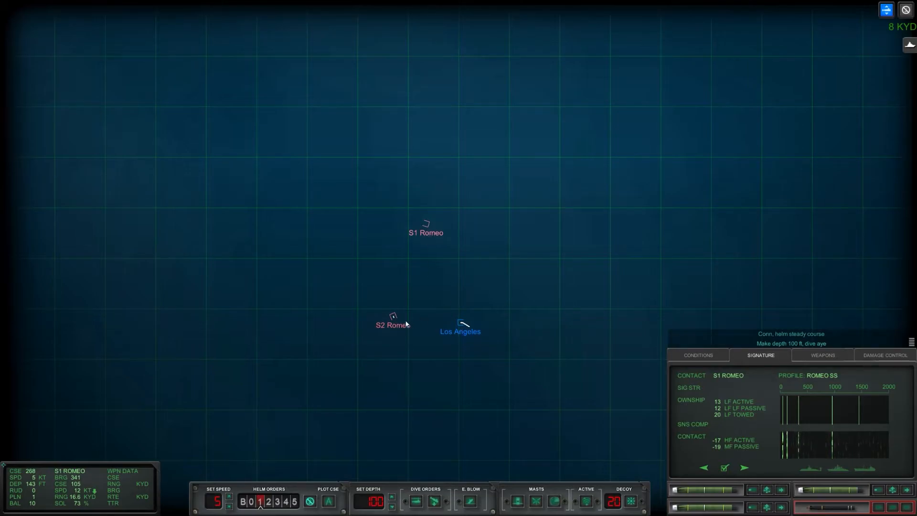
click(392, 325)
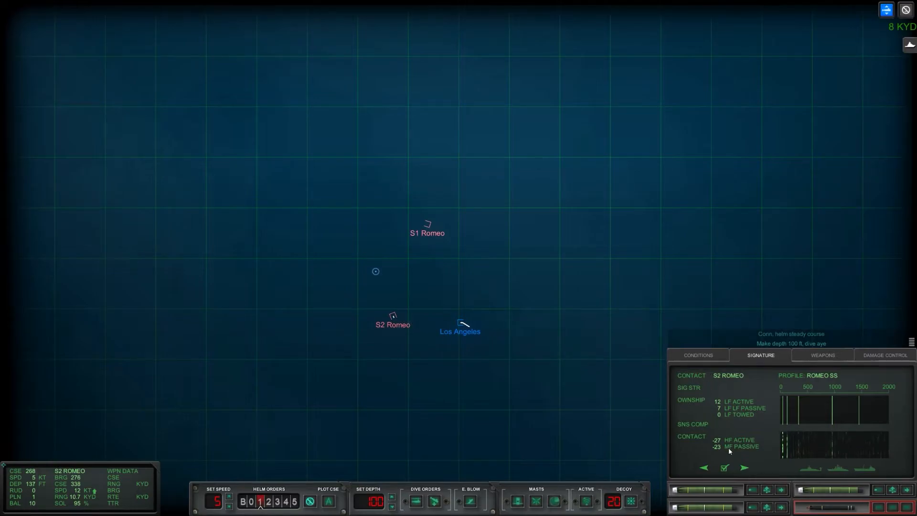
click(428, 225)
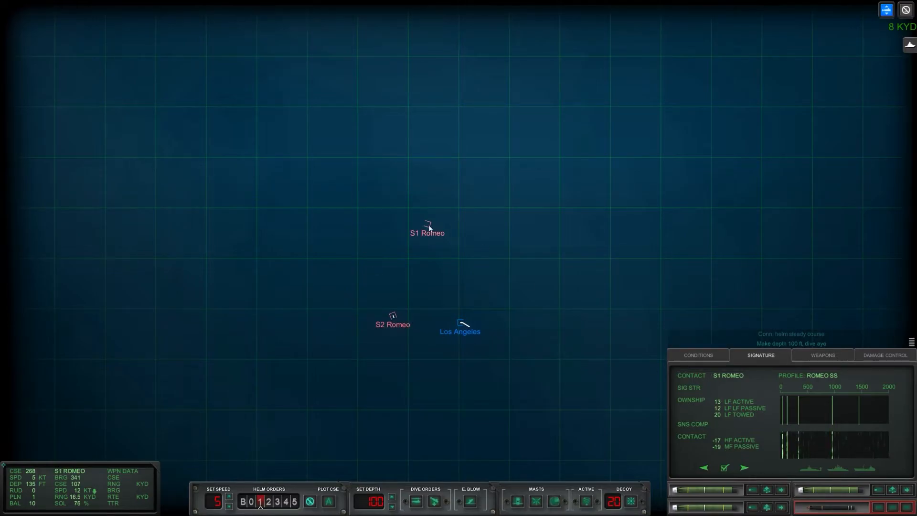
click(697, 356)
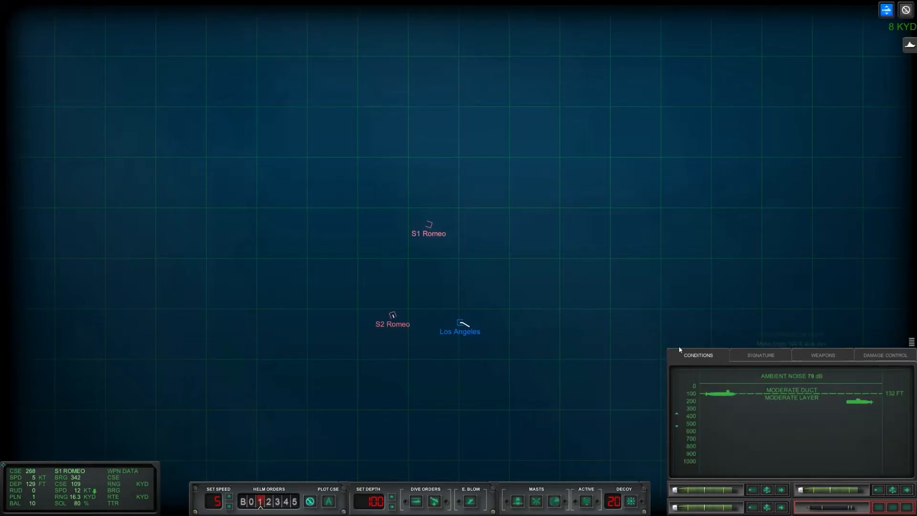
Step: Compare the S1 and S2 Romeo signatures against the Conditions readings, ending on S1 Romeo
click(759, 355)
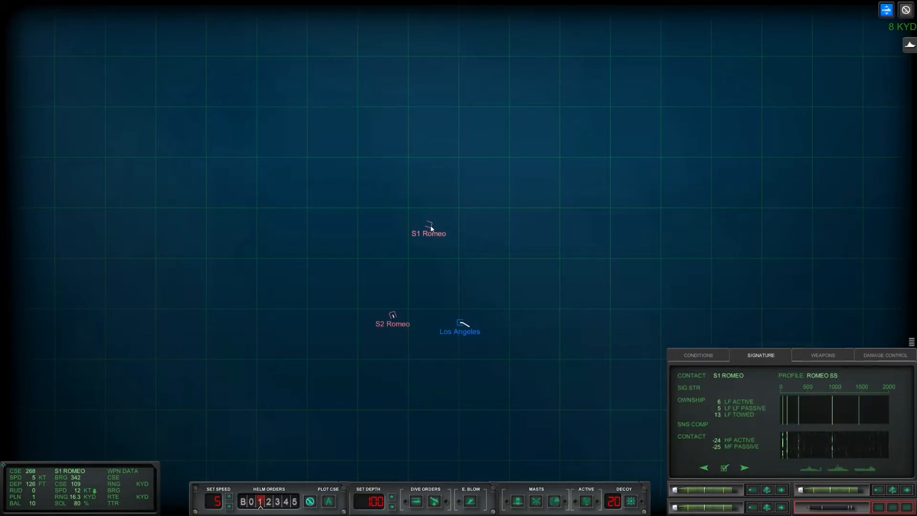
mouse_move(417, 308)
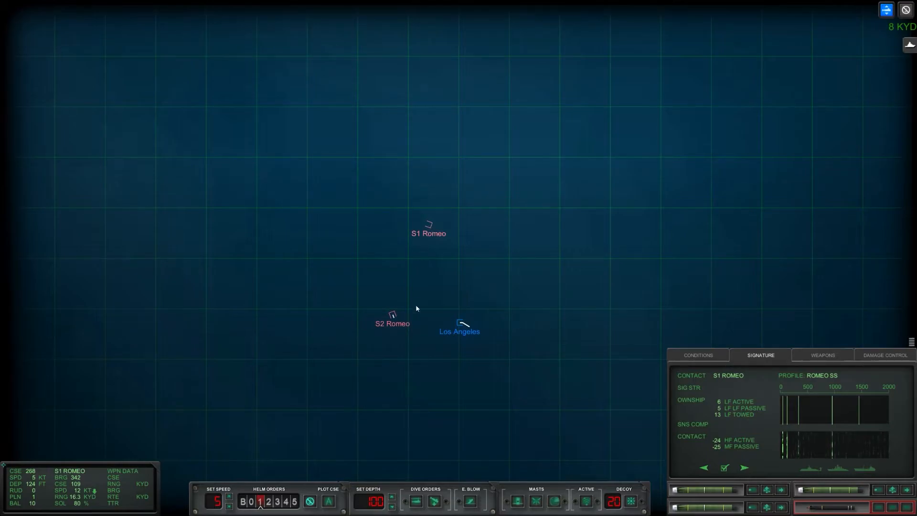
click(392, 316)
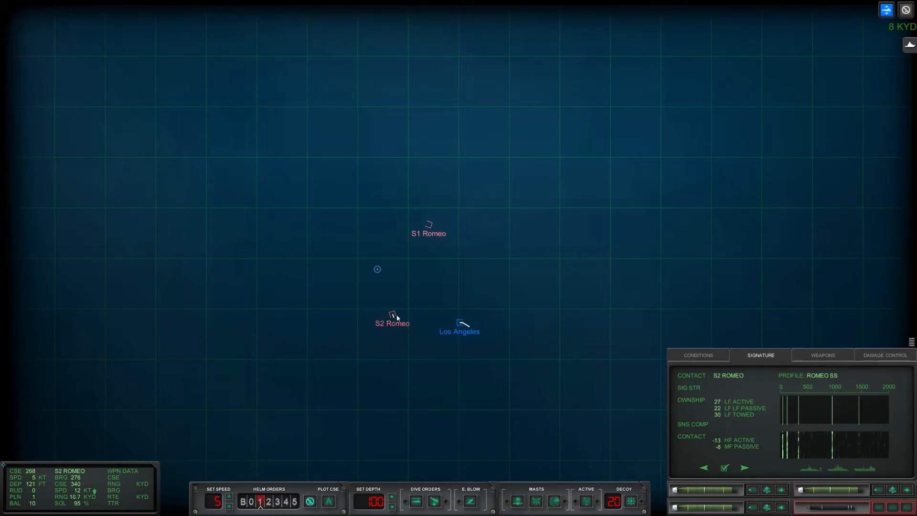
click(698, 356)
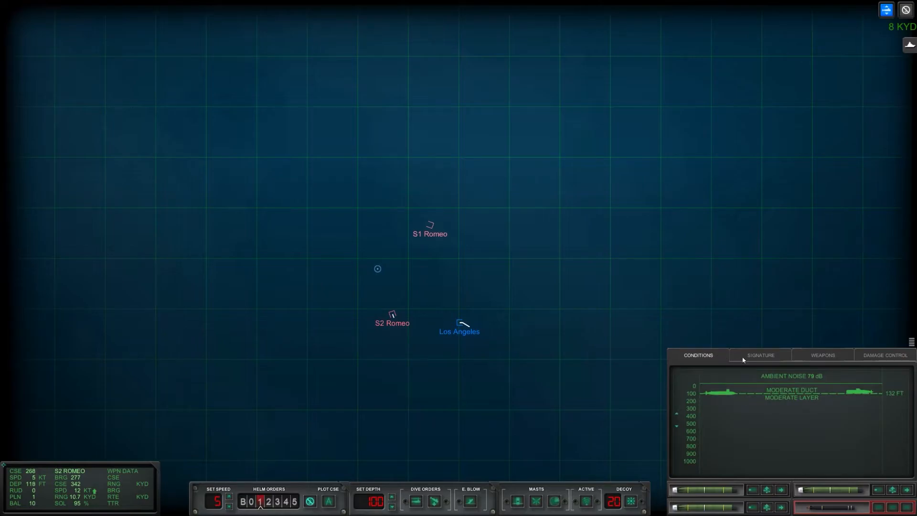
click(760, 355)
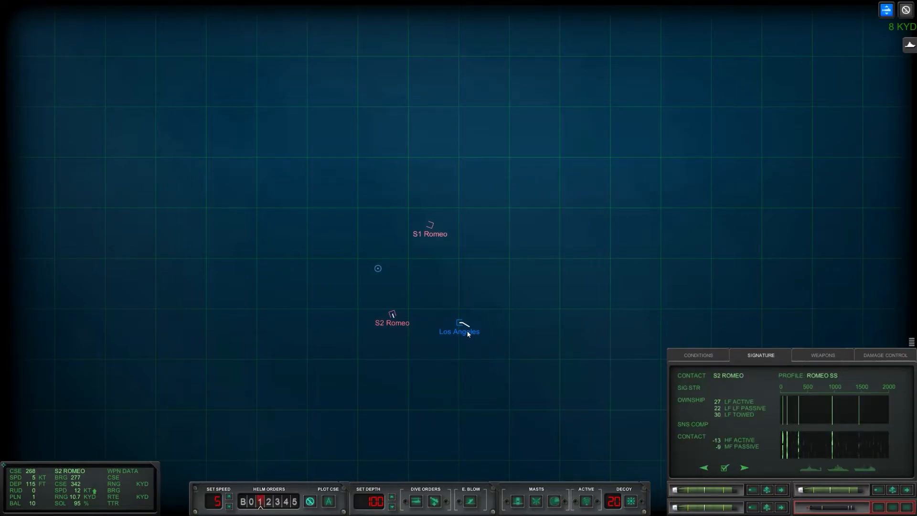
mouse_move(460, 374)
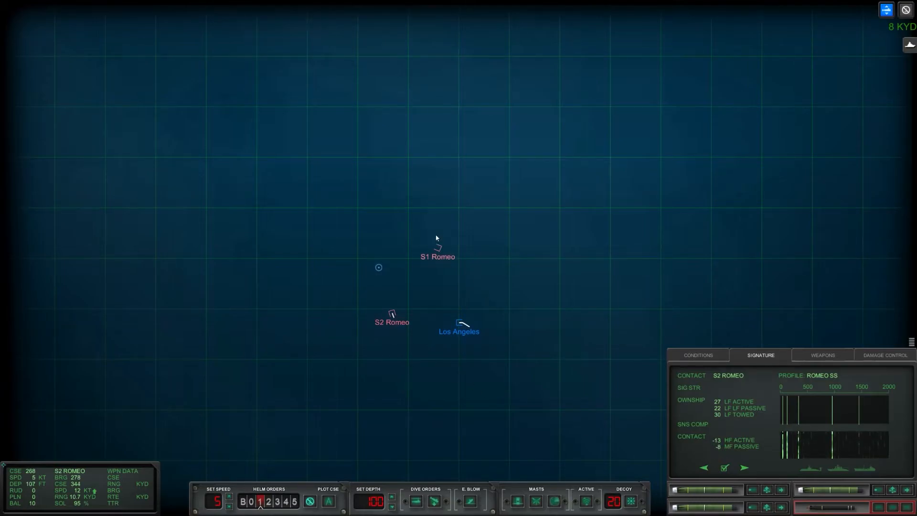
click(437, 249)
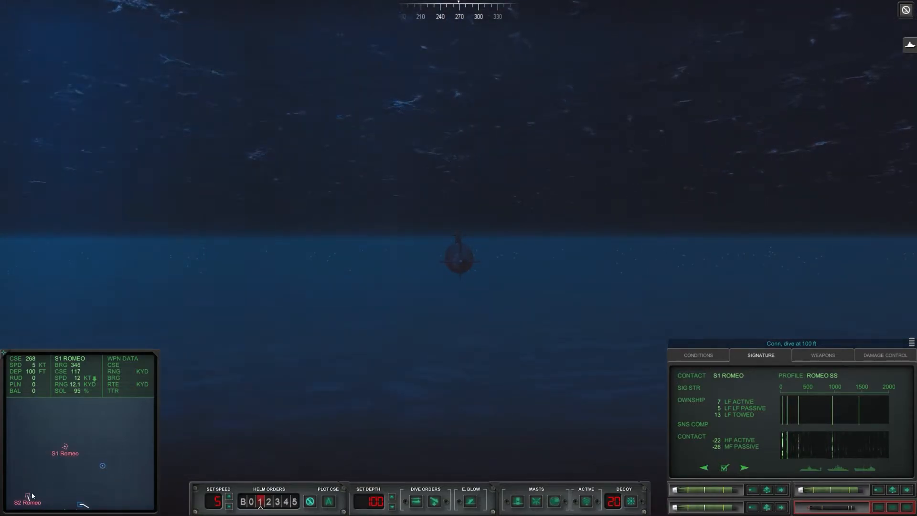
Step: Select the S2 Romeo contact in the external underwater view at 10.7 KYD
click(26, 502)
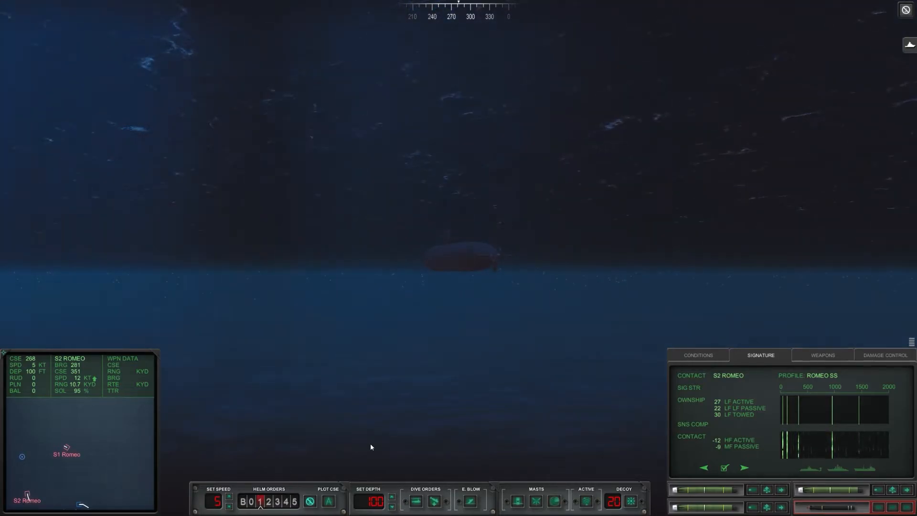
mouse_move(170, 449)
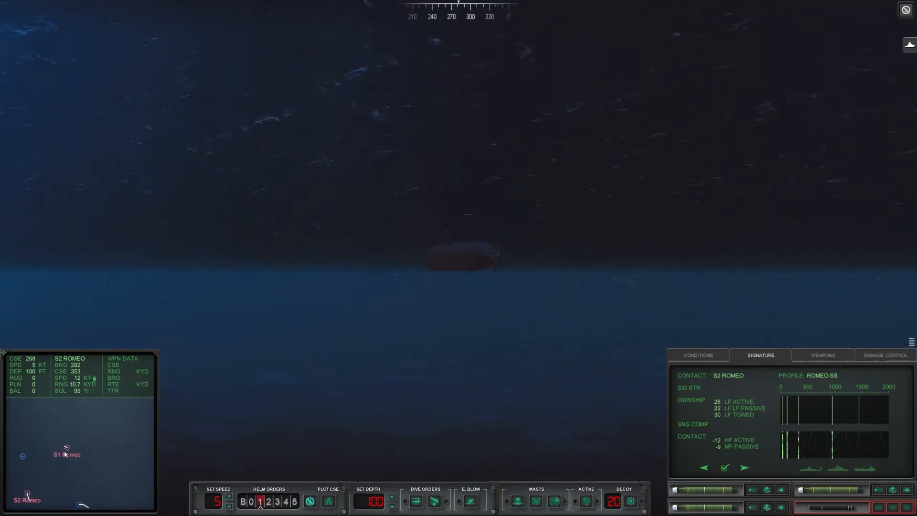
mouse_move(60, 496)
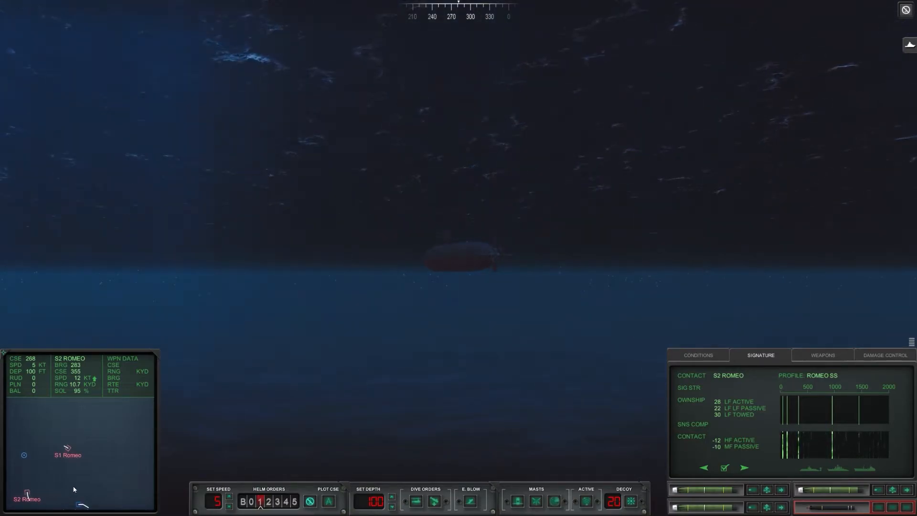
mouse_move(403, 427)
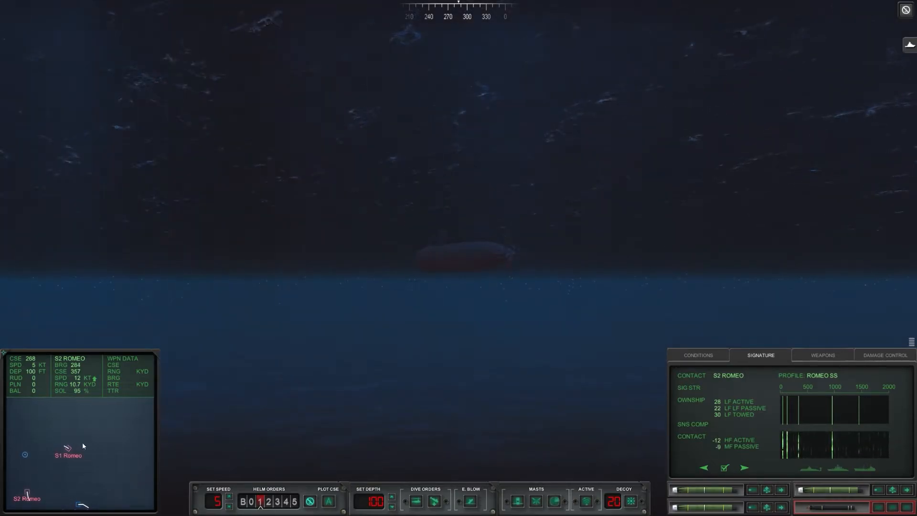
mouse_move(638, 396)
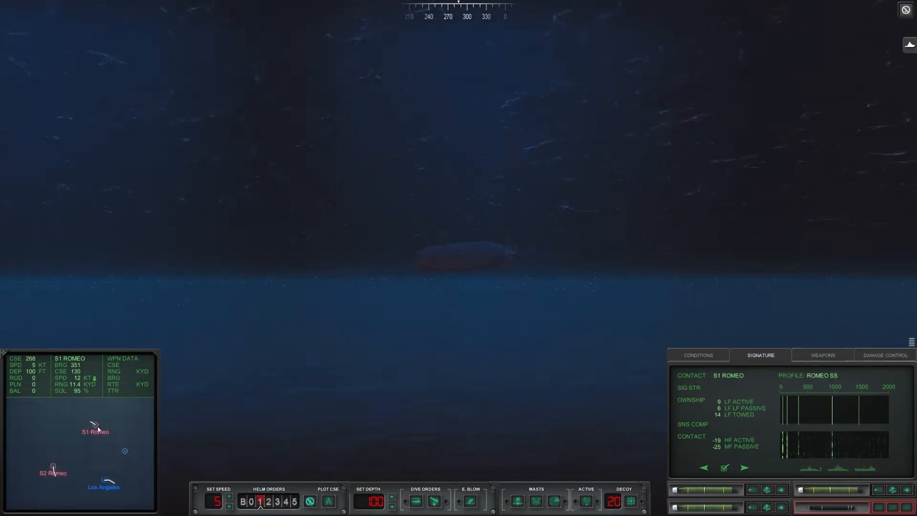
mouse_move(537, 433)
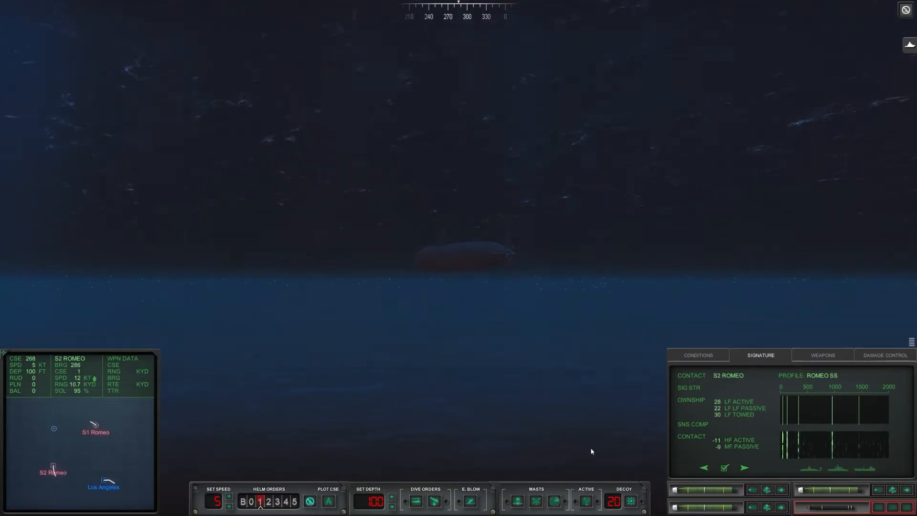
mouse_move(702, 457)
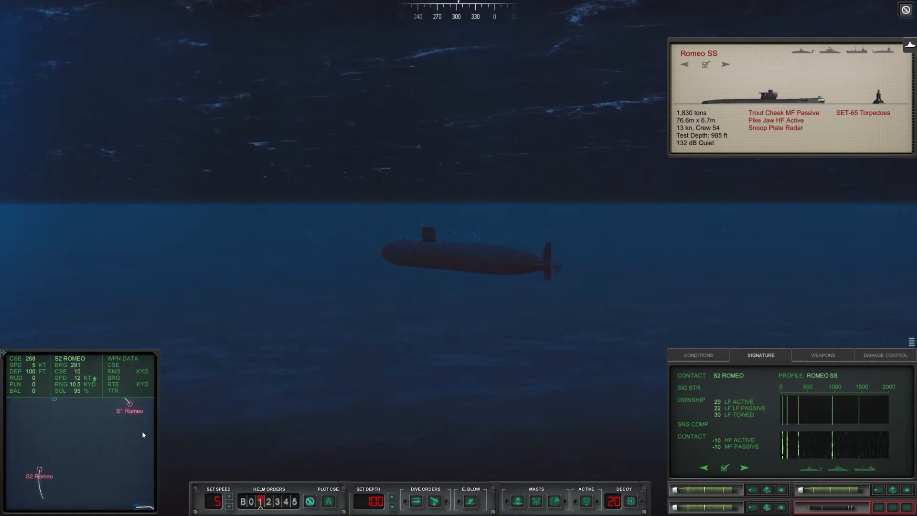
Step: Check the remaining torpedo and missile loadout, return to Signature, and bring up the captain's orders menu
click(822, 355)
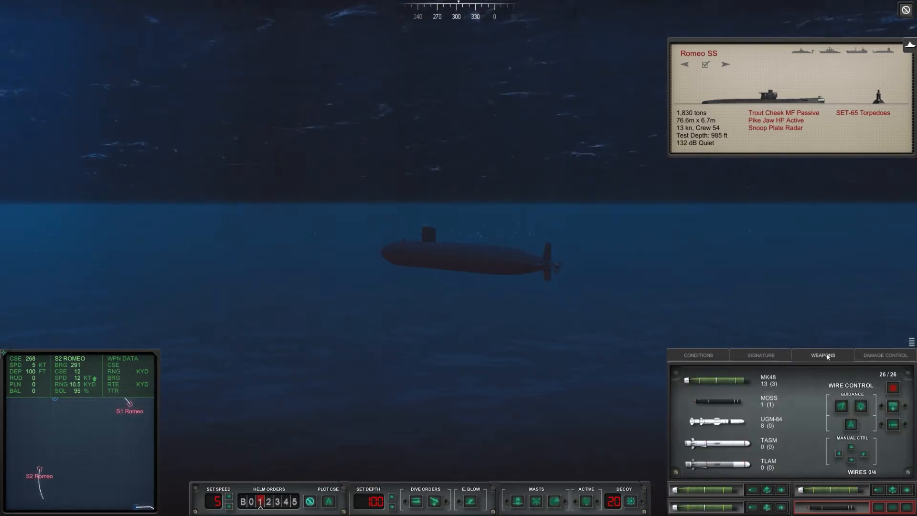
click(760, 355)
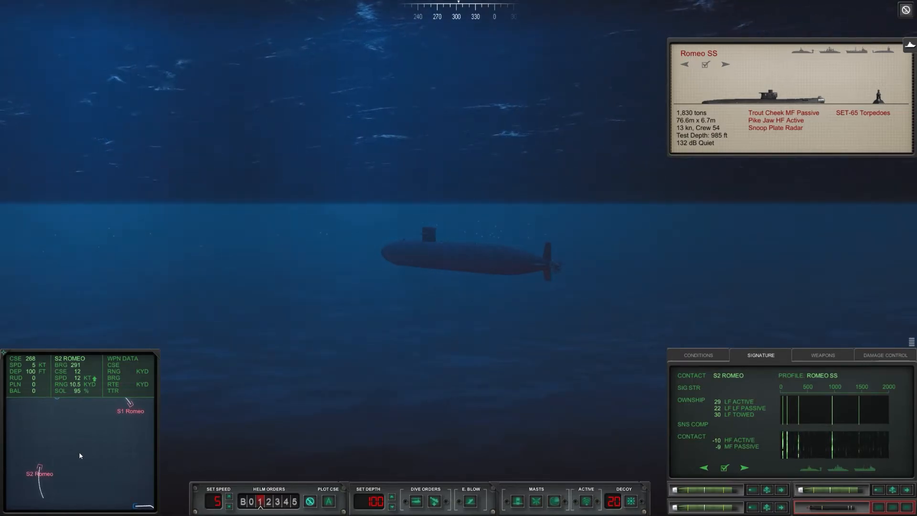
mouse_move(117, 420)
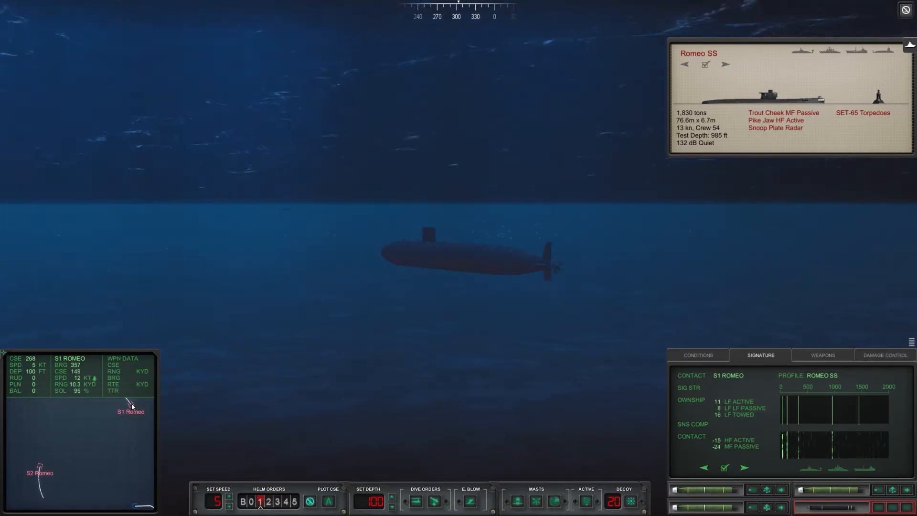
click(40, 473)
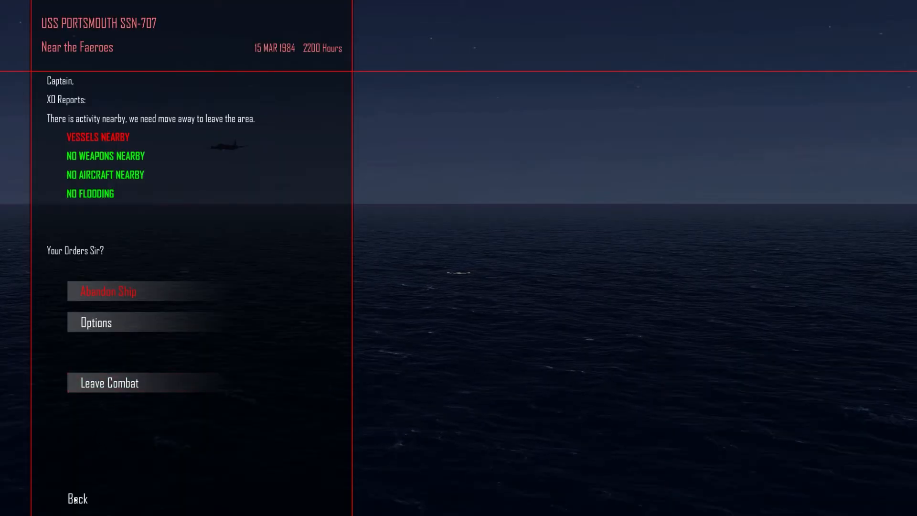
Step: Choose Back on the orders menu to resume the battle with S1 Romeo selected
click(109, 382)
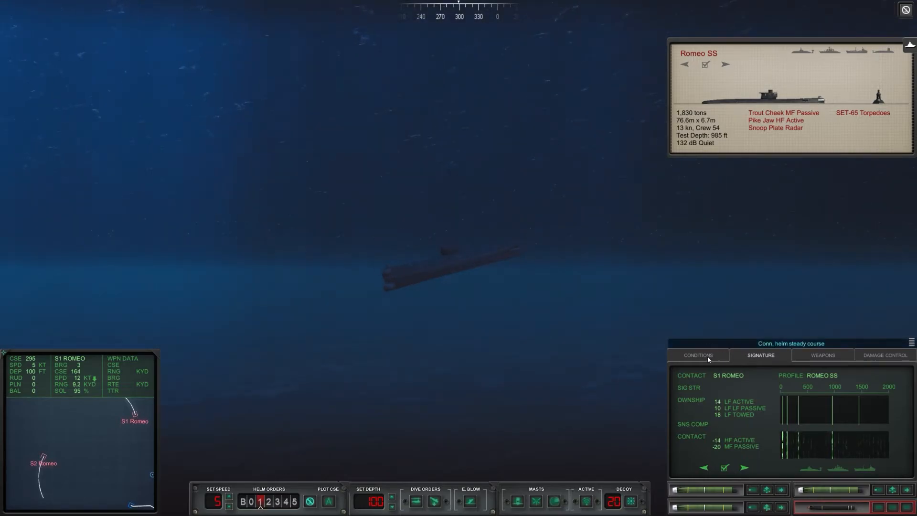
Step: Order a dive to 150 feet from the Conditions panel, then view S2 Romeo's sonar signature
click(698, 356)
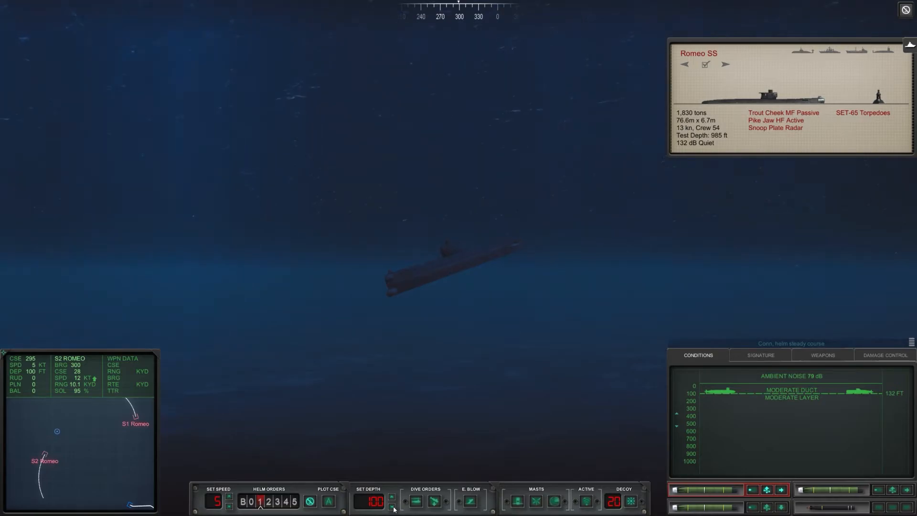
click(392, 507)
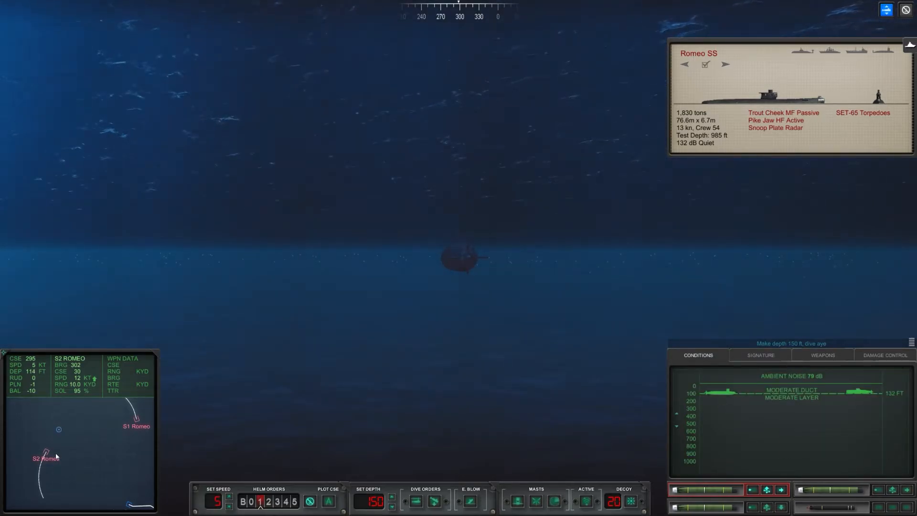
click(760, 354)
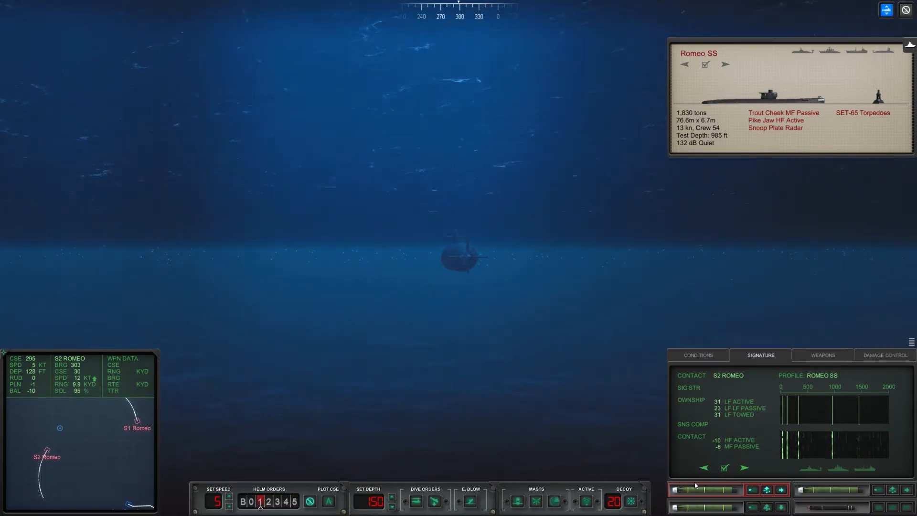
Step: Target S1 Romeo at 7.5 KYD and send a wire-guided MK48 torpedo toward it
click(115, 477)
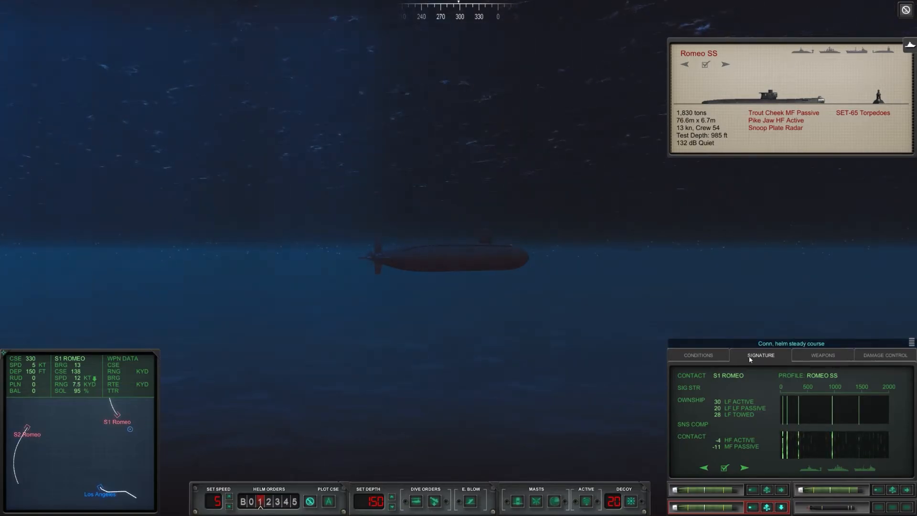
mouse_move(479, 432)
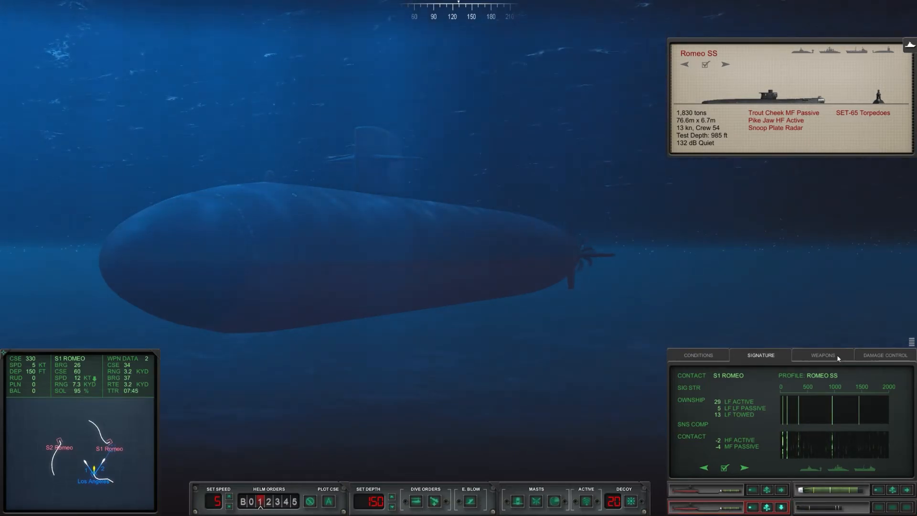
Step: Review torpedo and wire-guidance status, sound conditions and S2 Romeo's signature as S1 Romeo breaks up
click(822, 356)
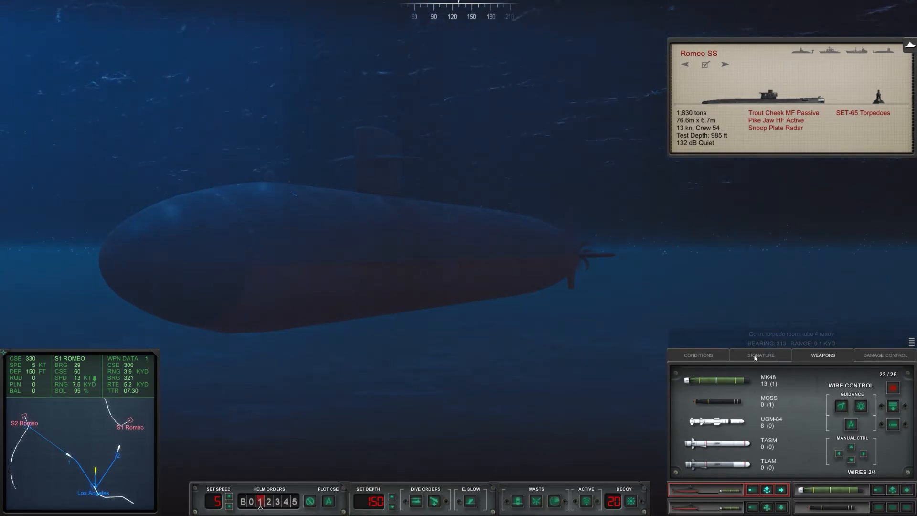
click(697, 356)
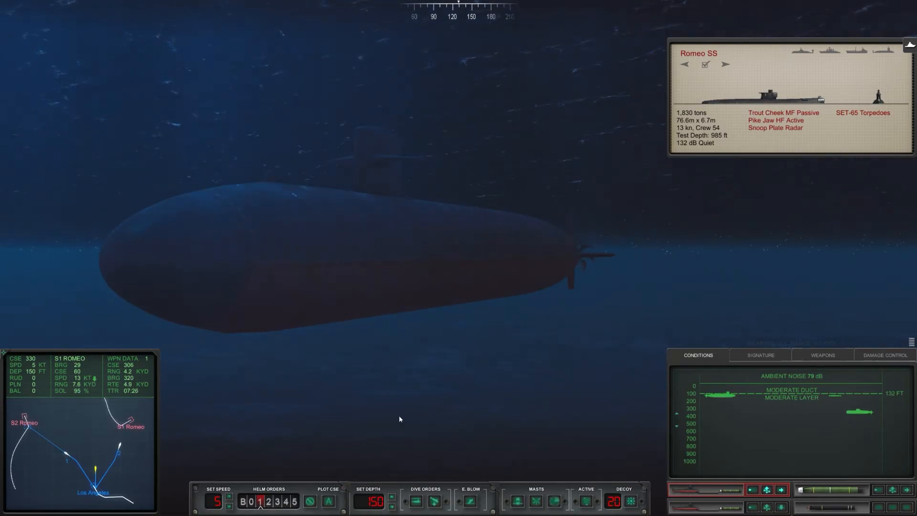
click(759, 355)
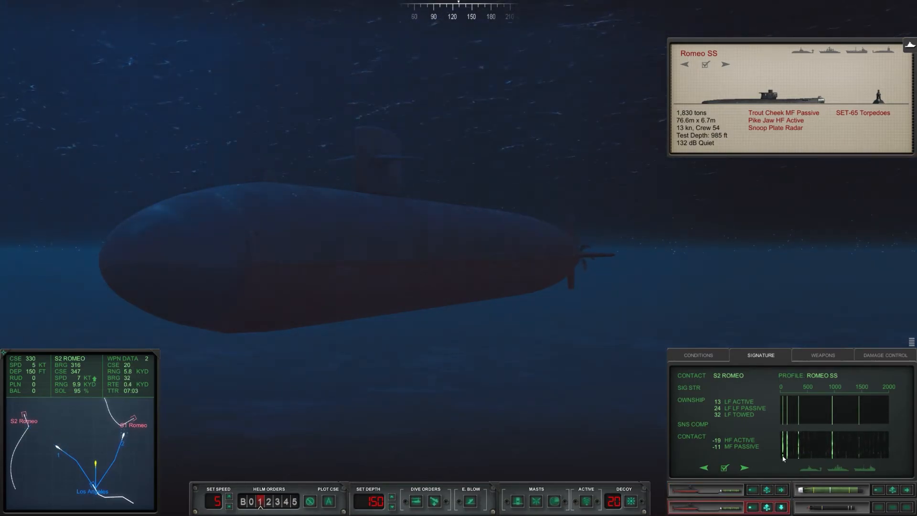
click(821, 356)
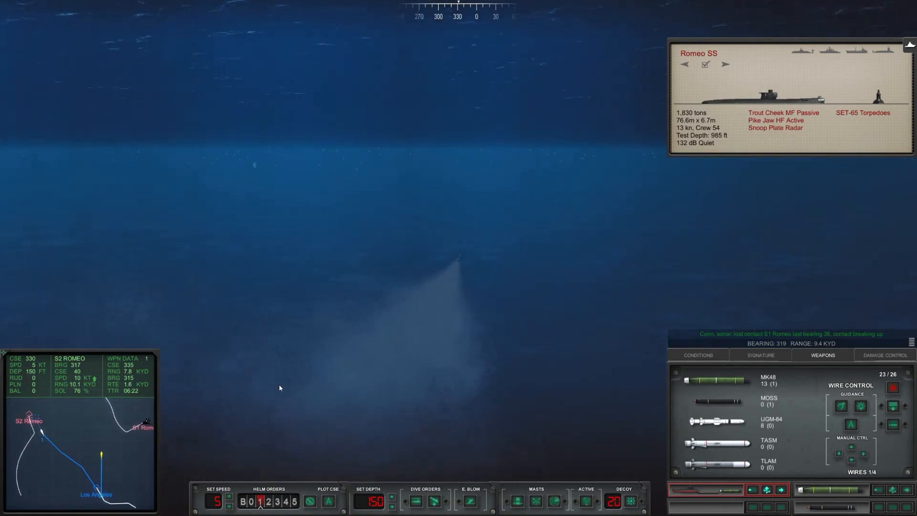
mouse_move(343, 429)
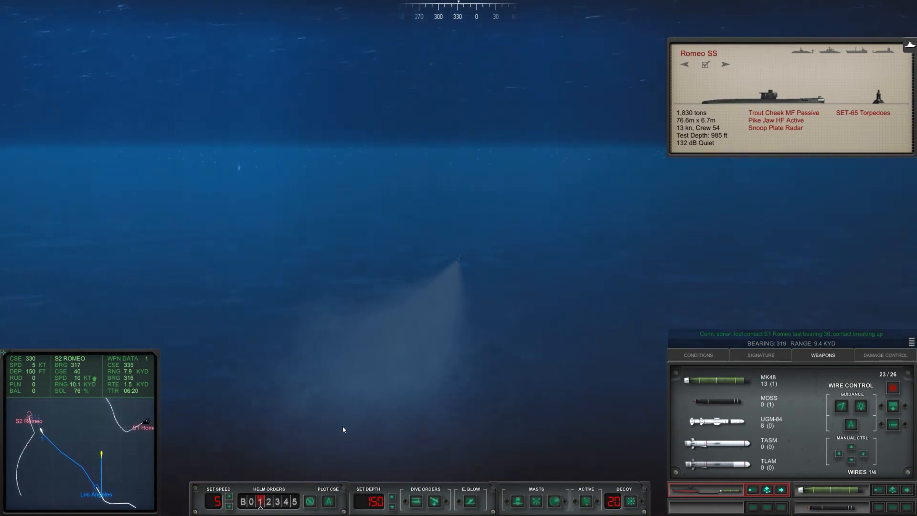
Step: Check sound-layer conditions and S2 Romeo's signature while its solution improves to 60% at 6.0 KYD
click(698, 355)
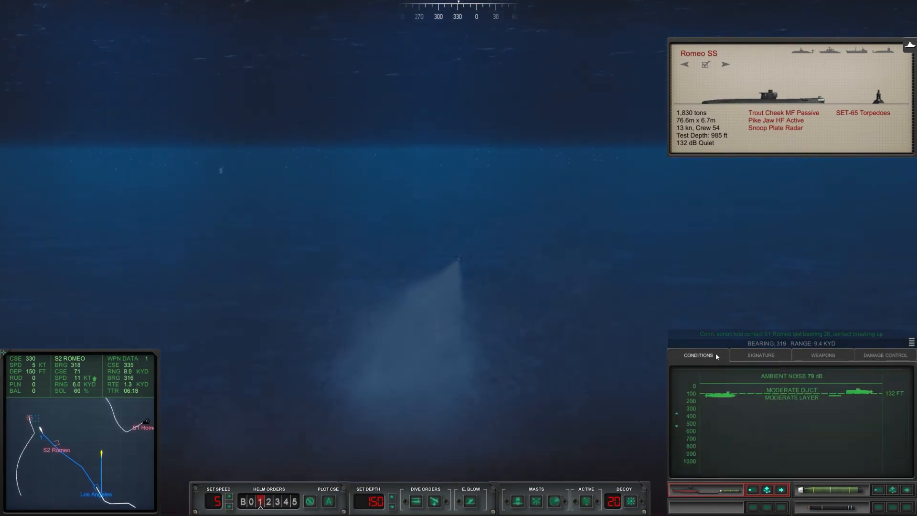
click(760, 356)
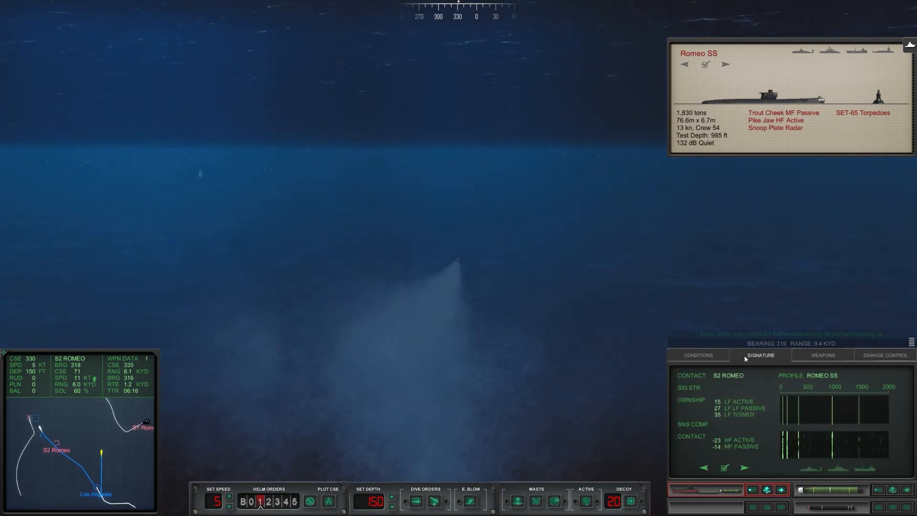
mouse_move(522, 358)
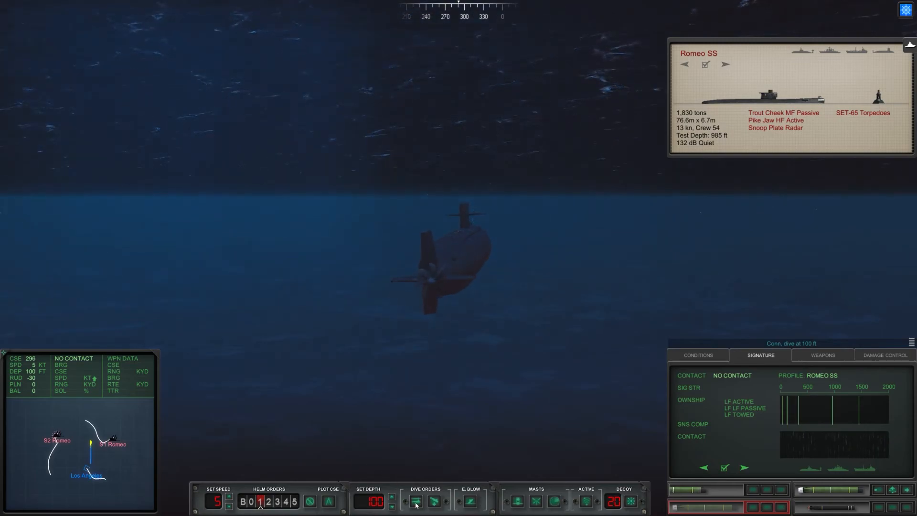
Step: Raise the ordered depth stepwise to 800 ft so the boat heads deep
click(416, 501)
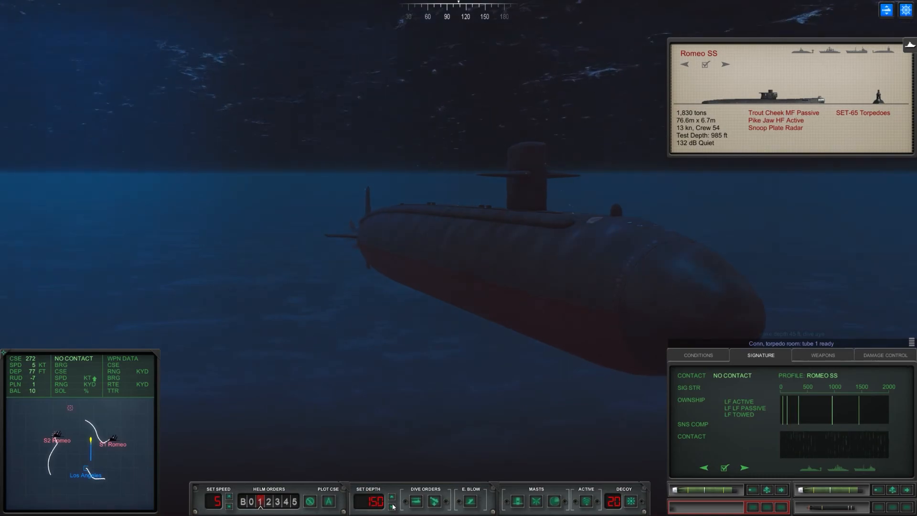
click(391, 498)
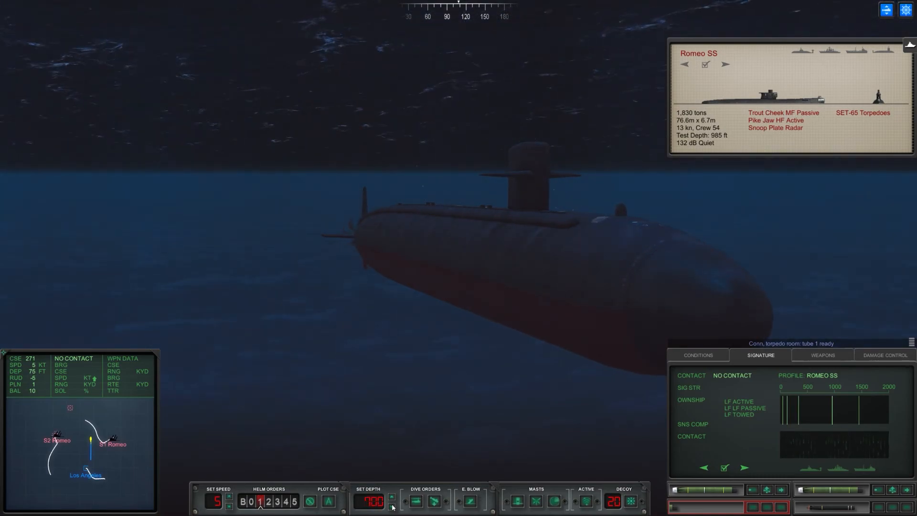
click(391, 497)
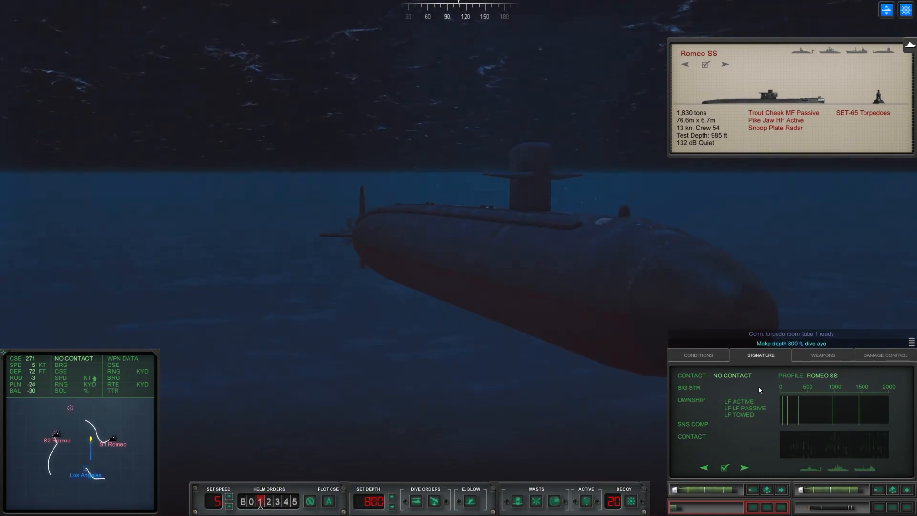
click(697, 356)
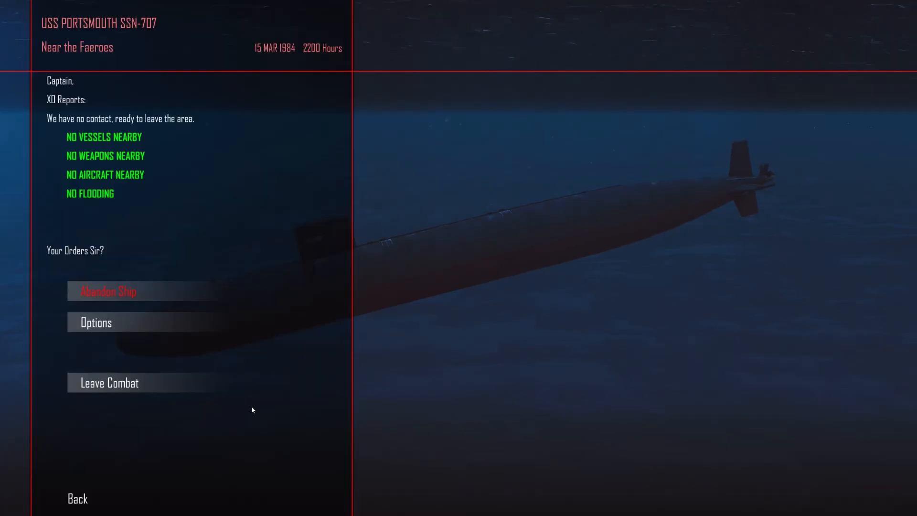
mouse_move(70, 506)
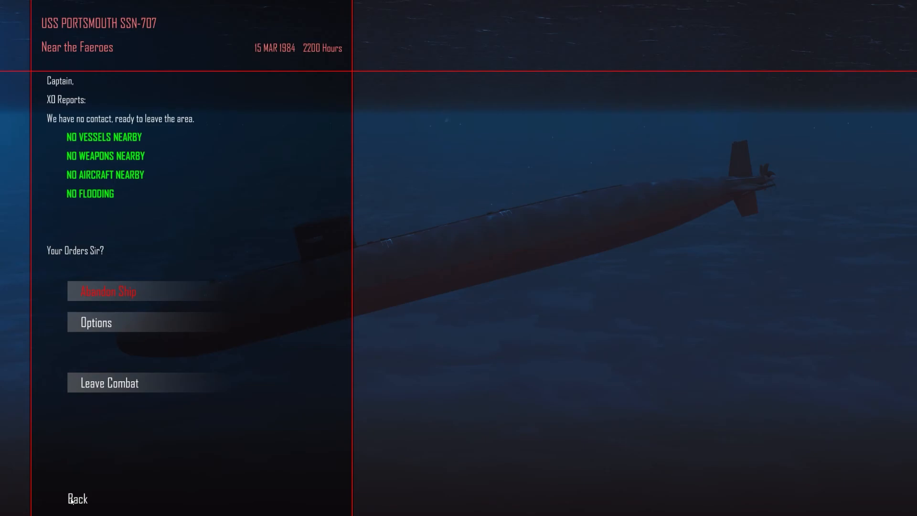
mouse_move(162, 339)
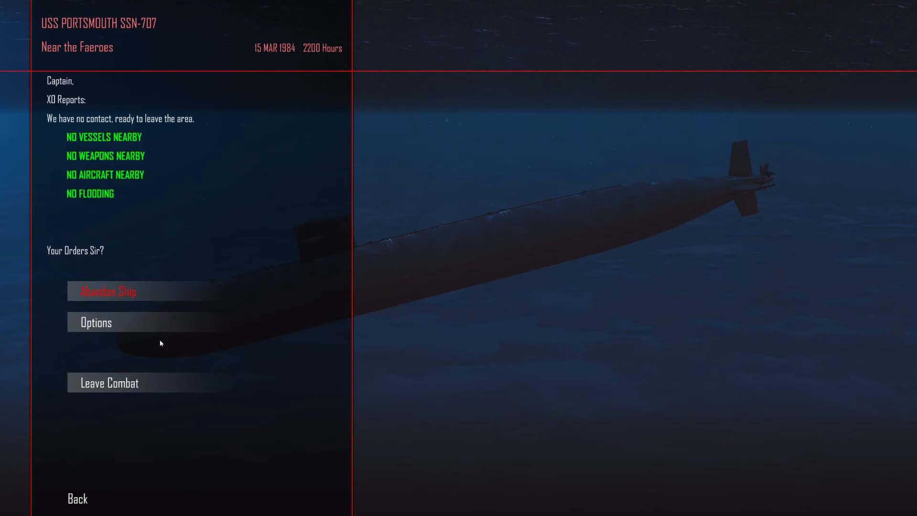
Step: Dismiss the XO's all-clear orders screen and return to the tactical map
click(109, 382)
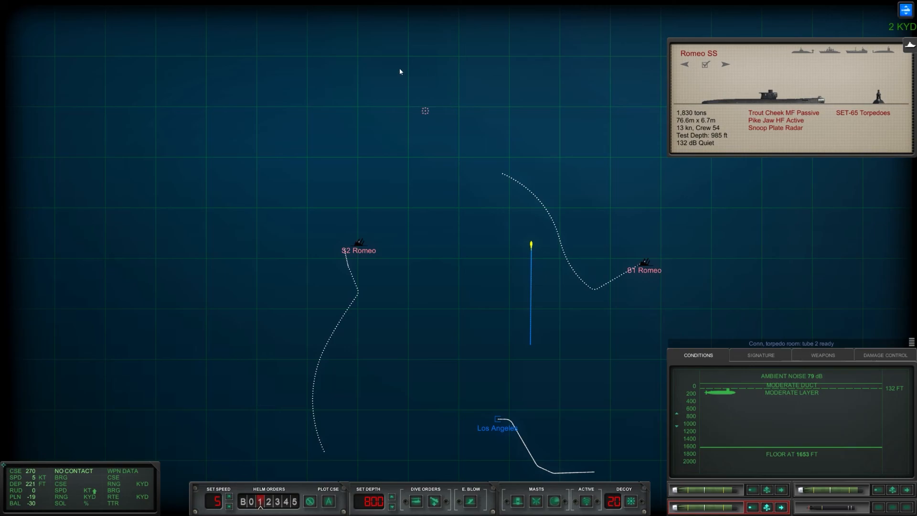
mouse_move(541, 244)
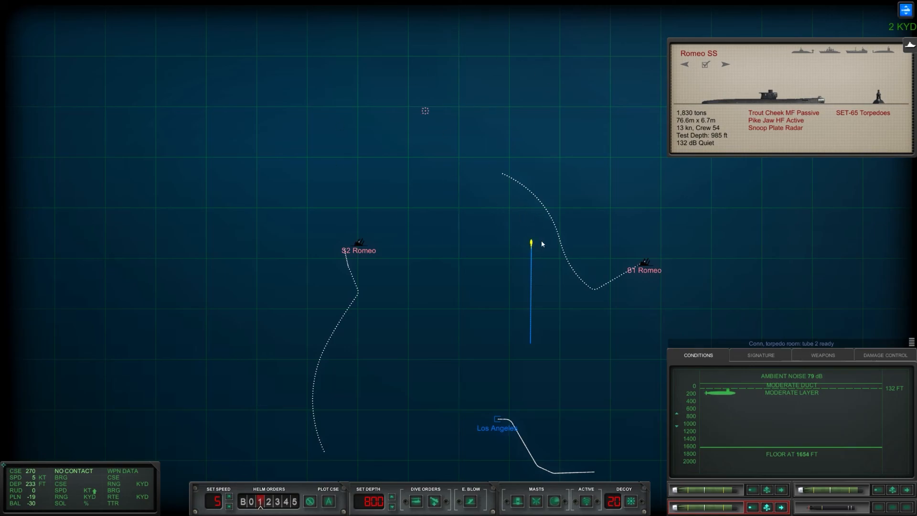
mouse_move(521, 229)
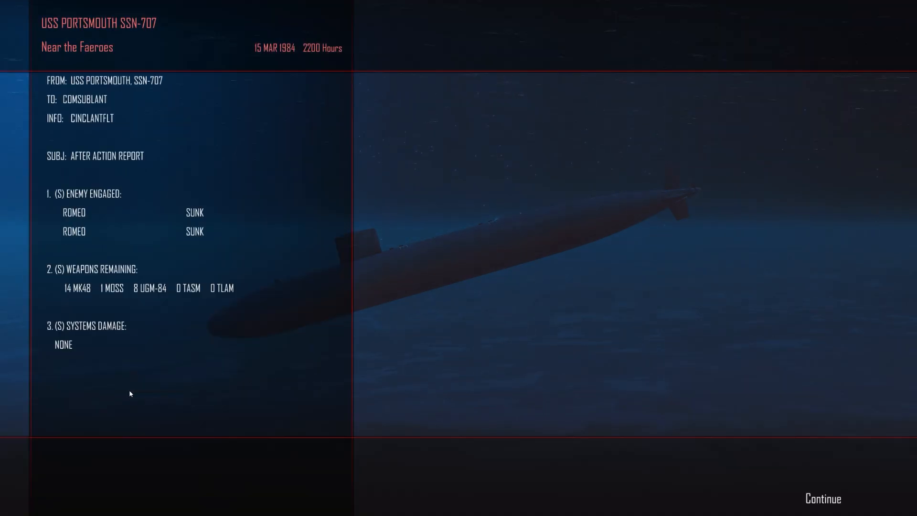
mouse_move(138, 305)
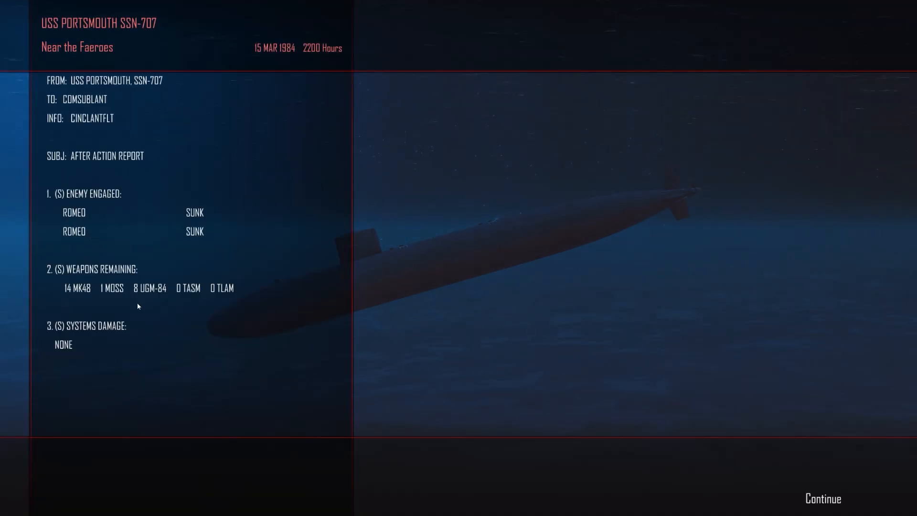
mouse_move(794, 407)
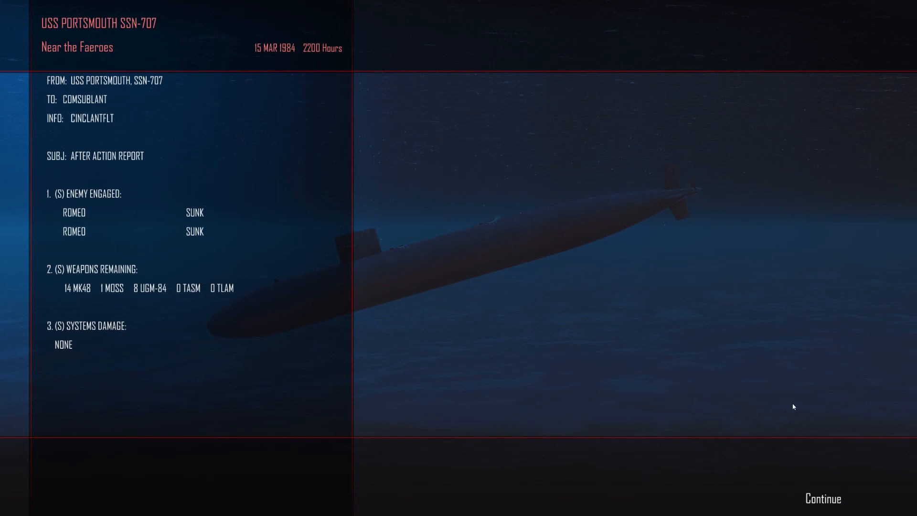
mouse_move(793, 425)
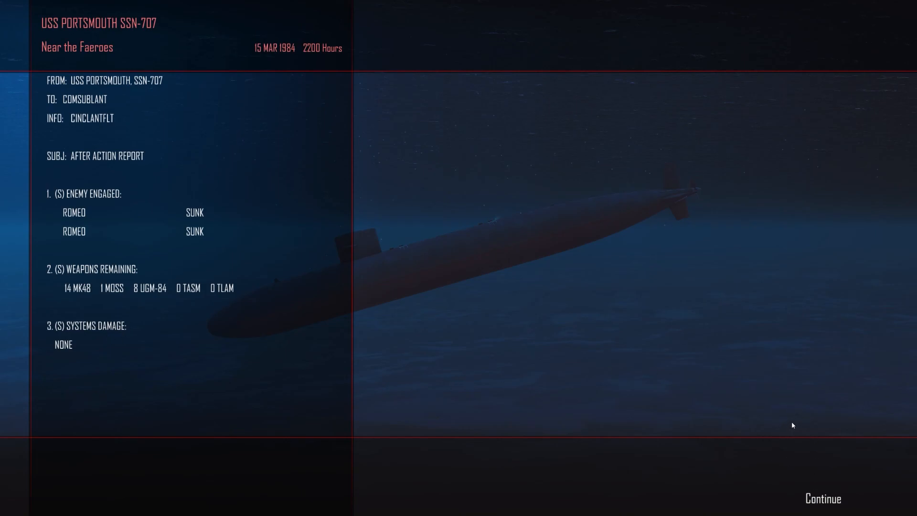
mouse_move(588, 352)
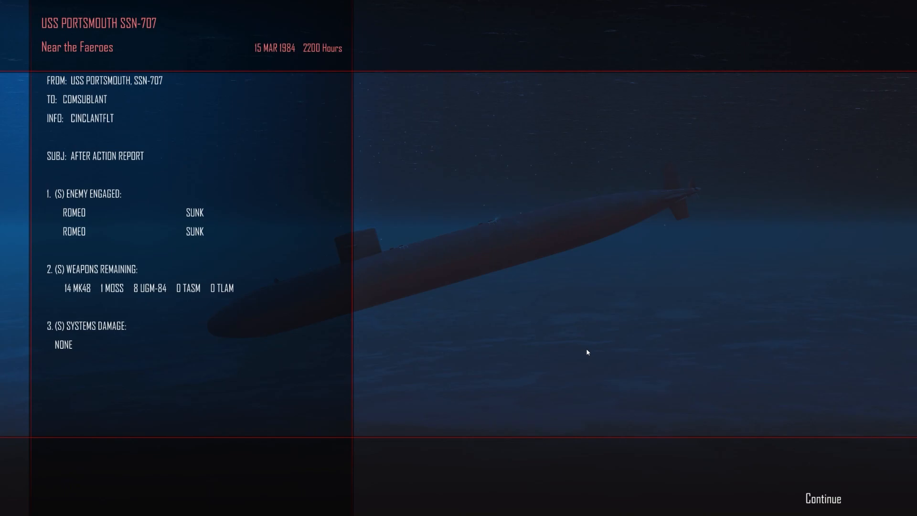
mouse_move(211, 279)
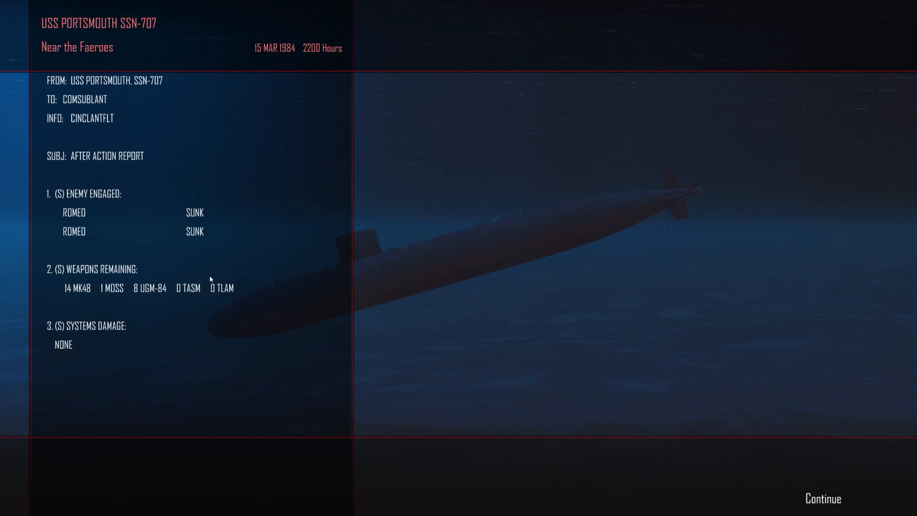
mouse_move(542, 382)
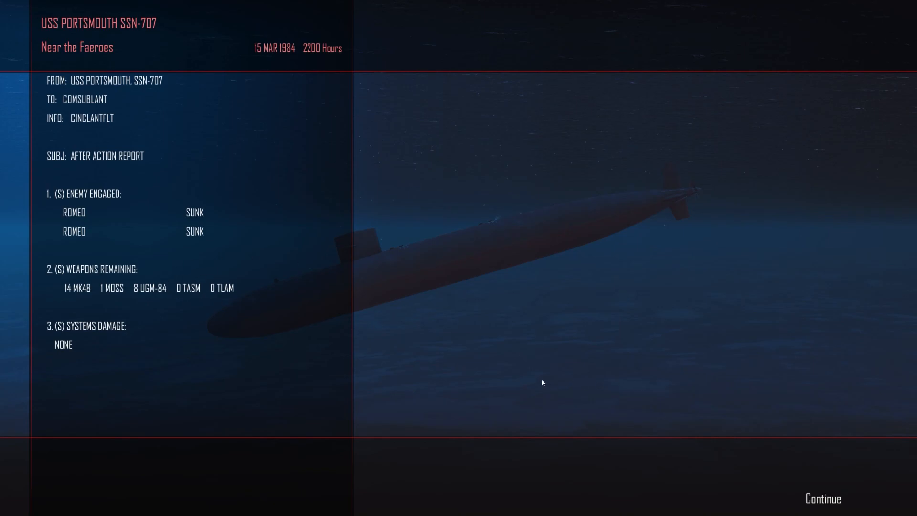